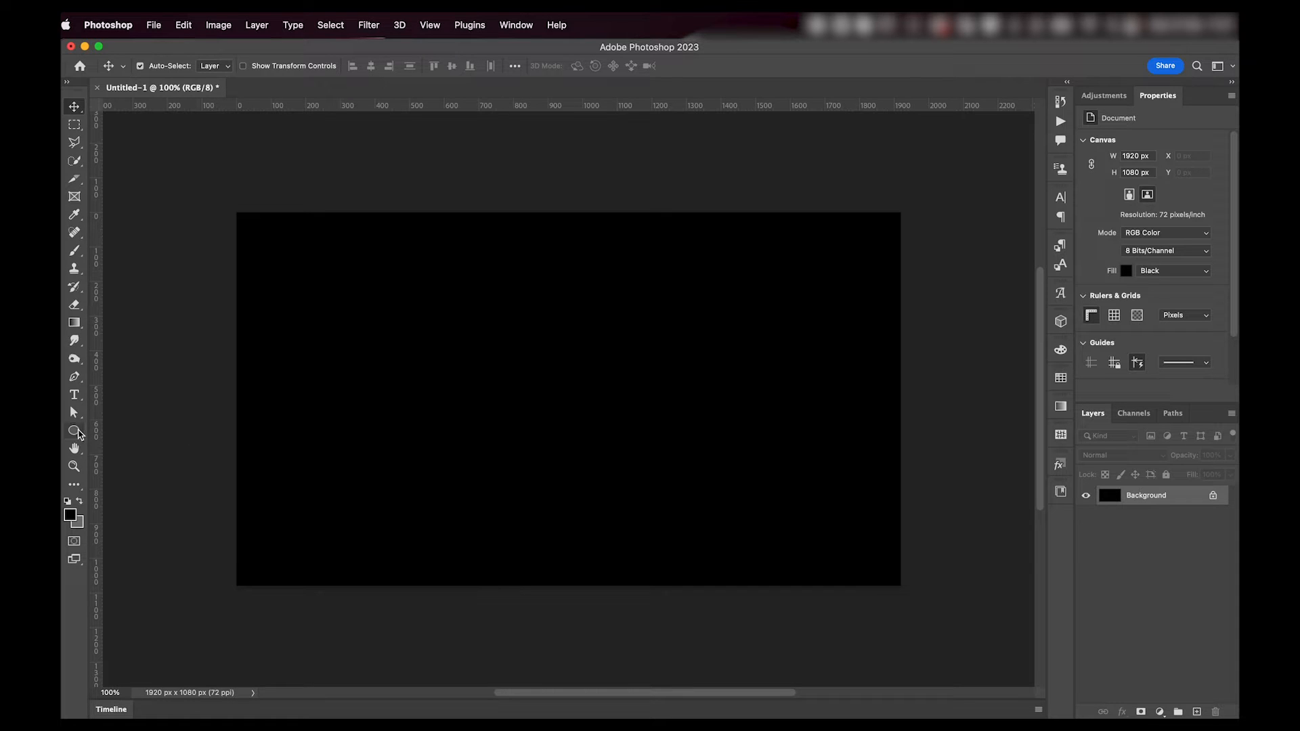
Switch to the Ellipse tool to draw the white circle shape layer
left_click(73, 430)
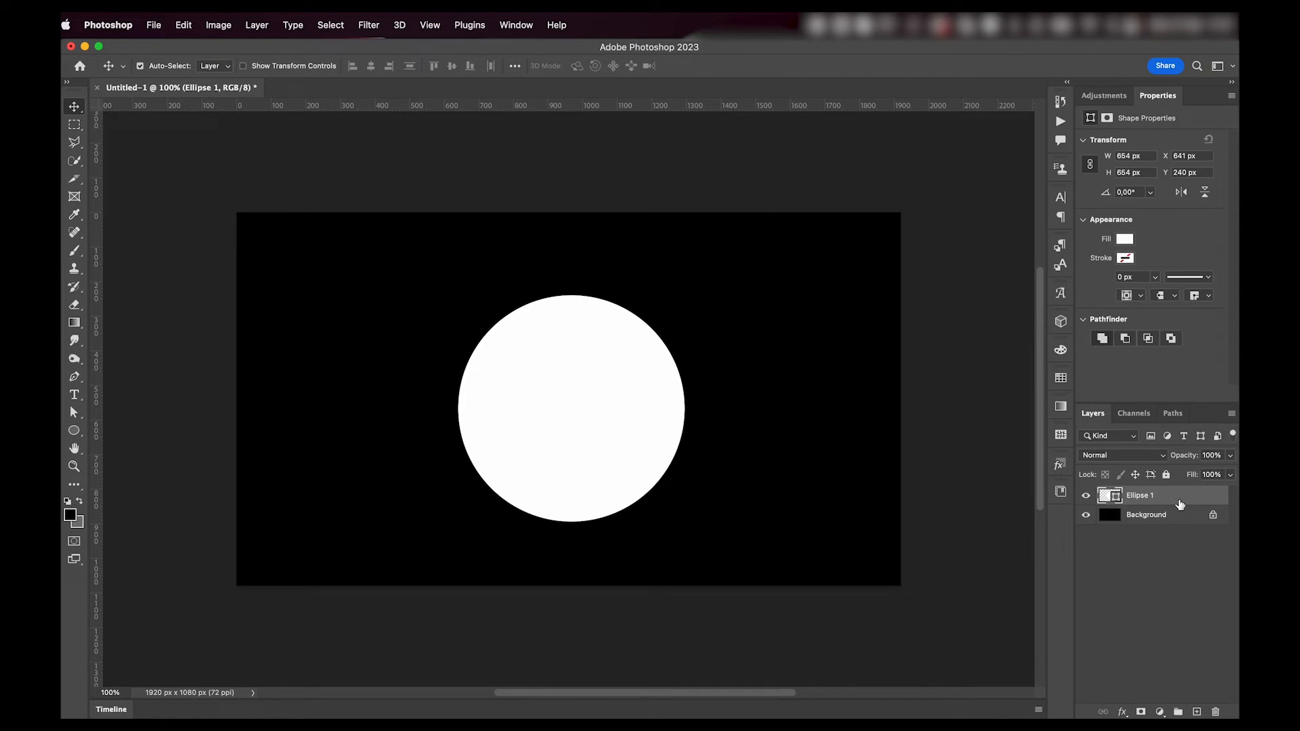
Open Layer Style for Ellipse 1 and enable a white-to-black Gradient Overlay
double_click(1141, 495)
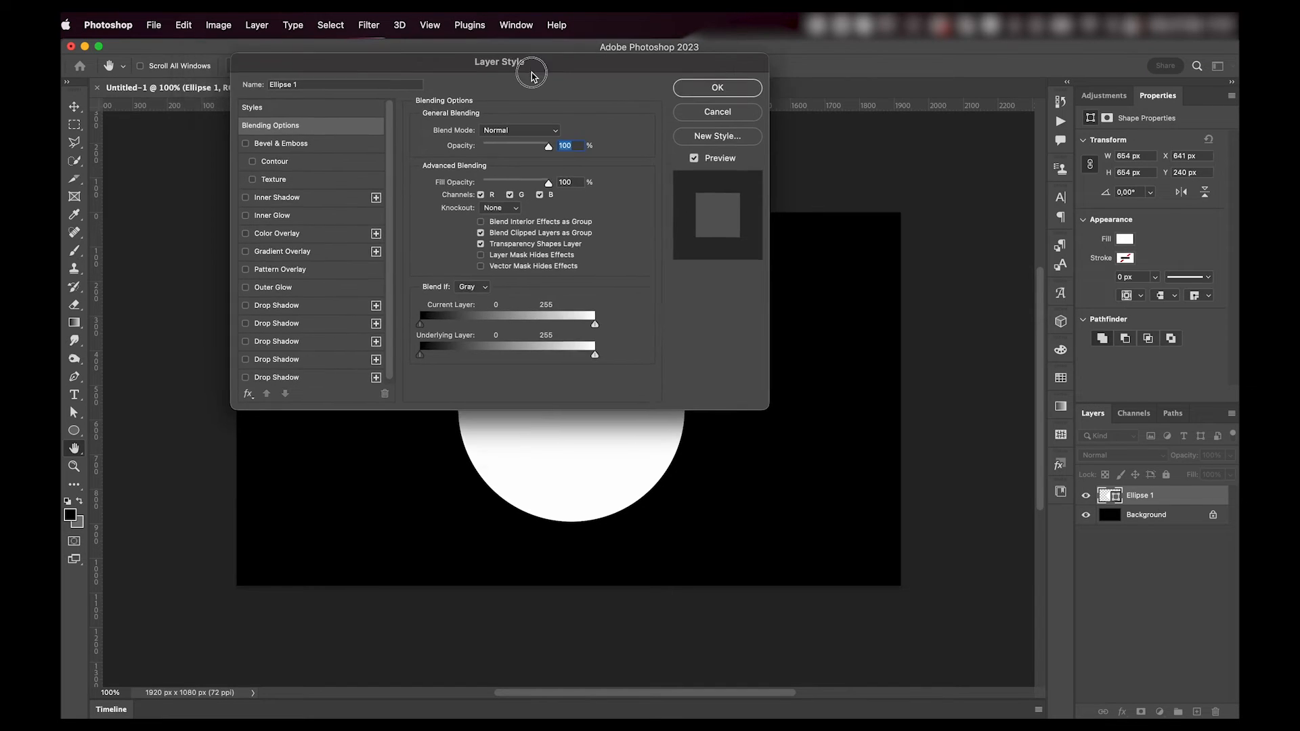
left_click_drag(531, 75, 792, 154)
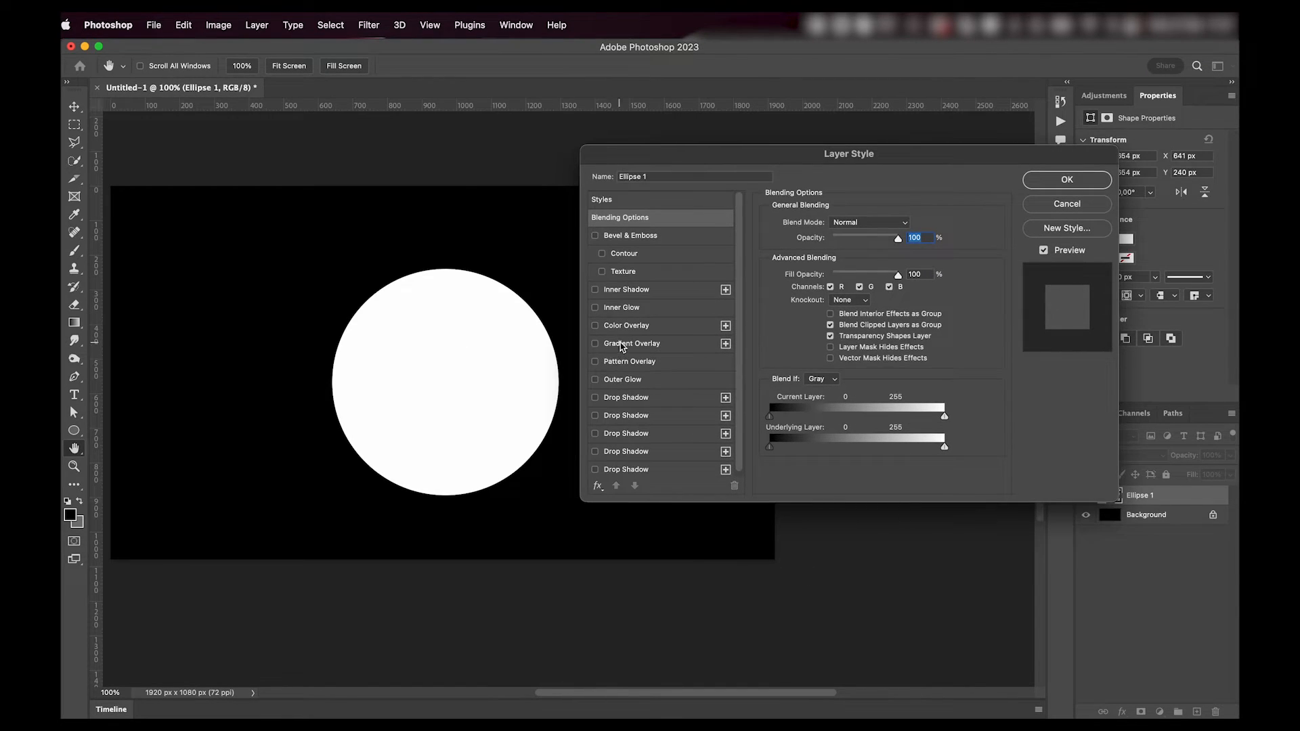
left_click(594, 343)
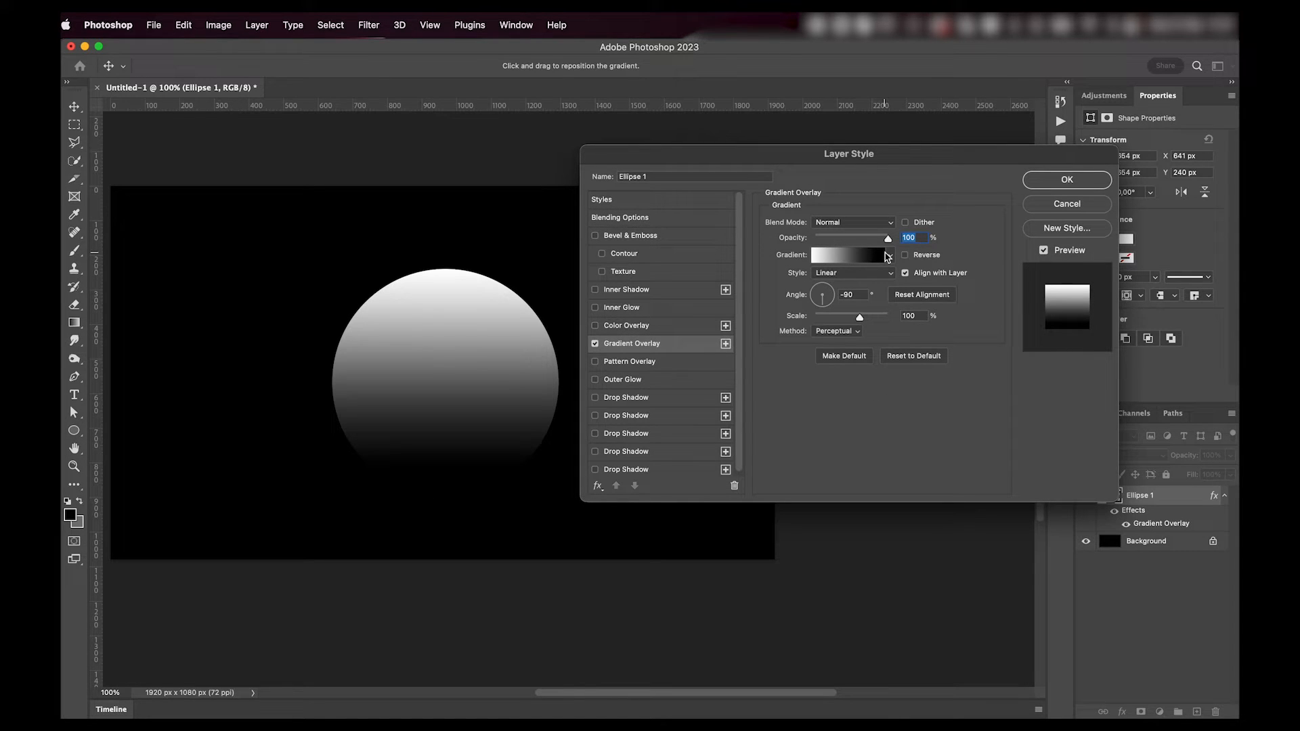
mouse_move(842, 308)
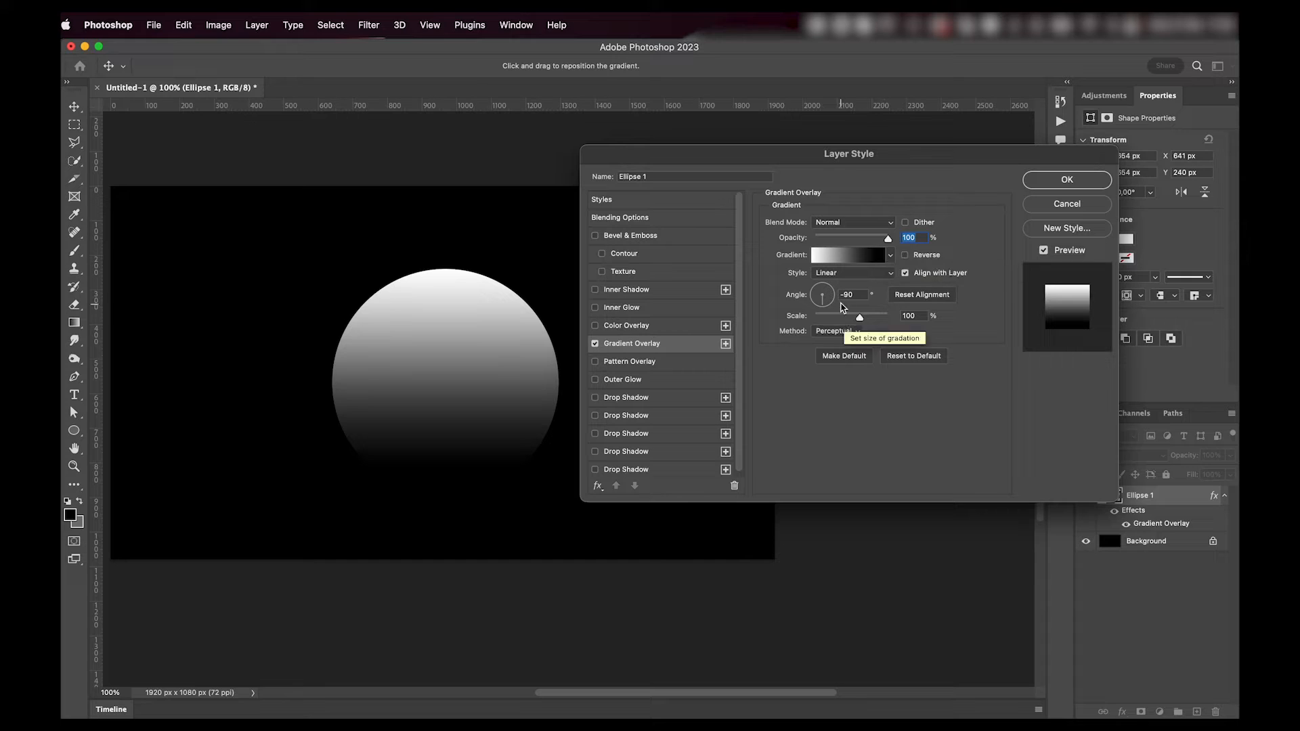
mouse_move(642, 500)
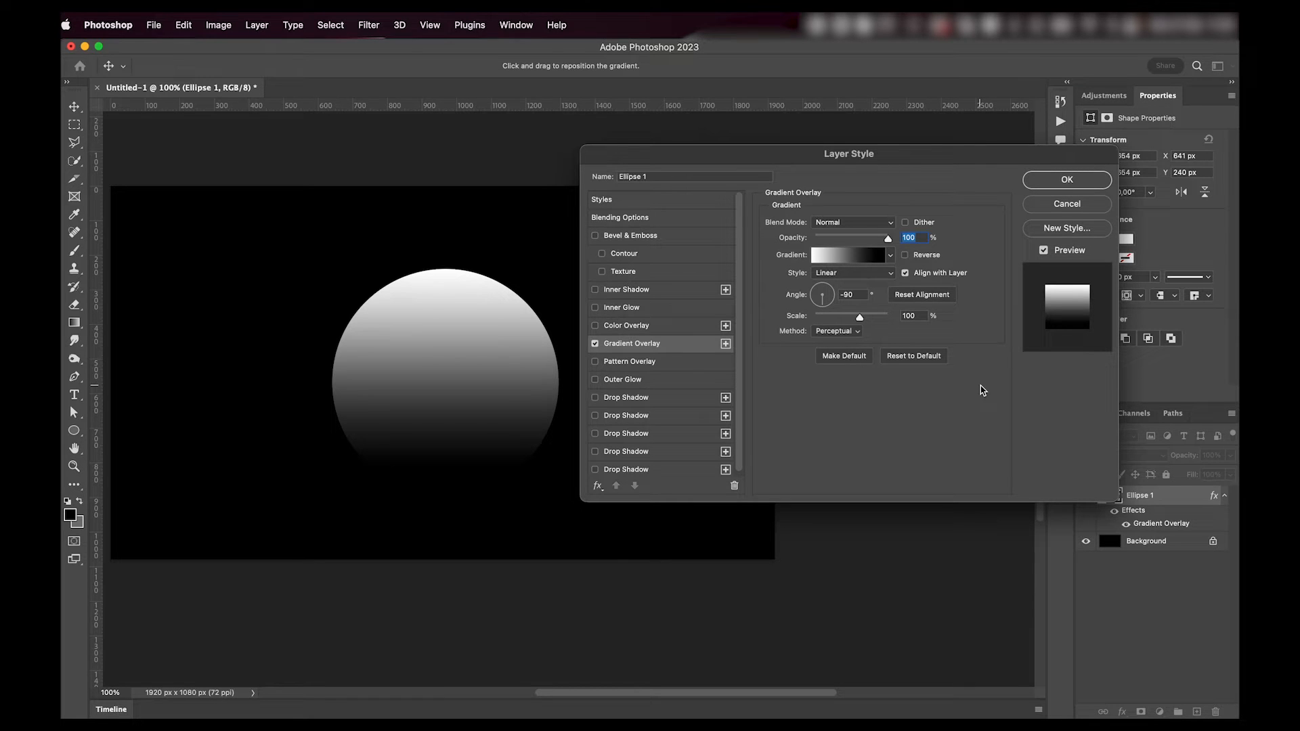
mouse_move(668, 388)
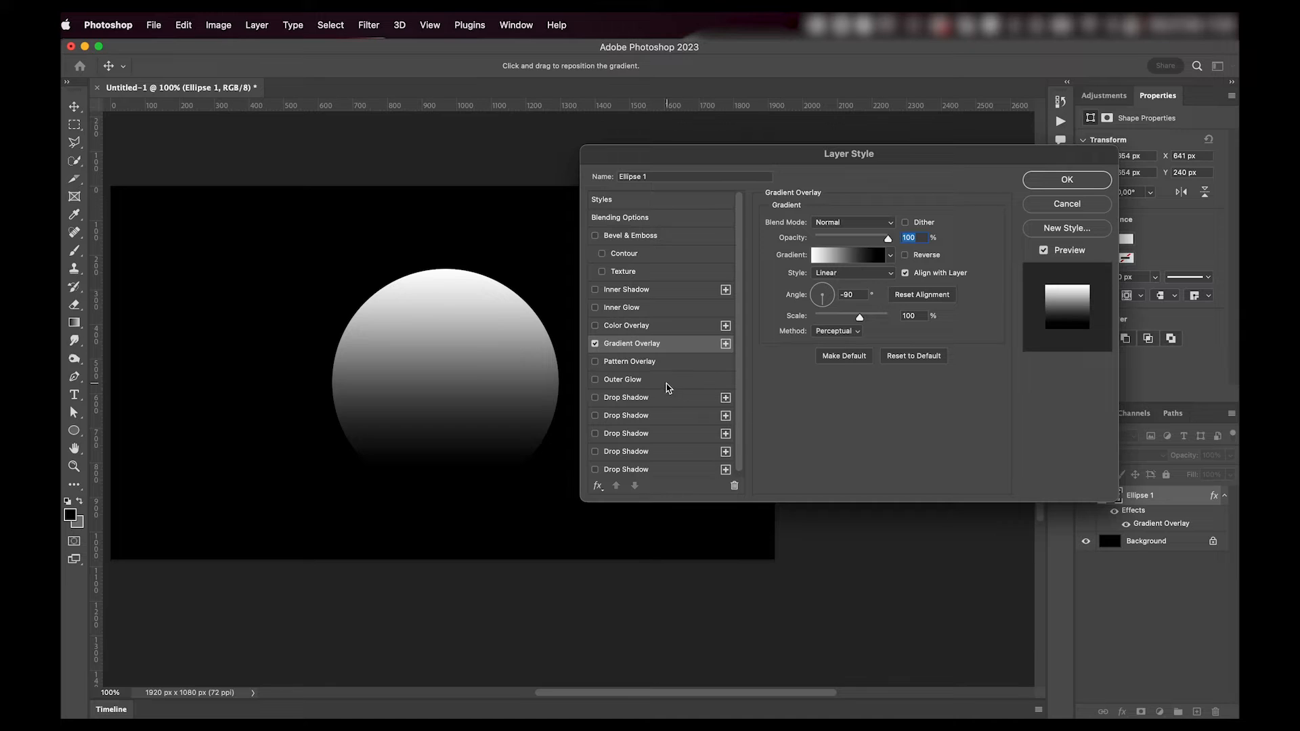
Enable Outer Glow on the circle with size 79 px and 80% opacity
left_click(595, 379)
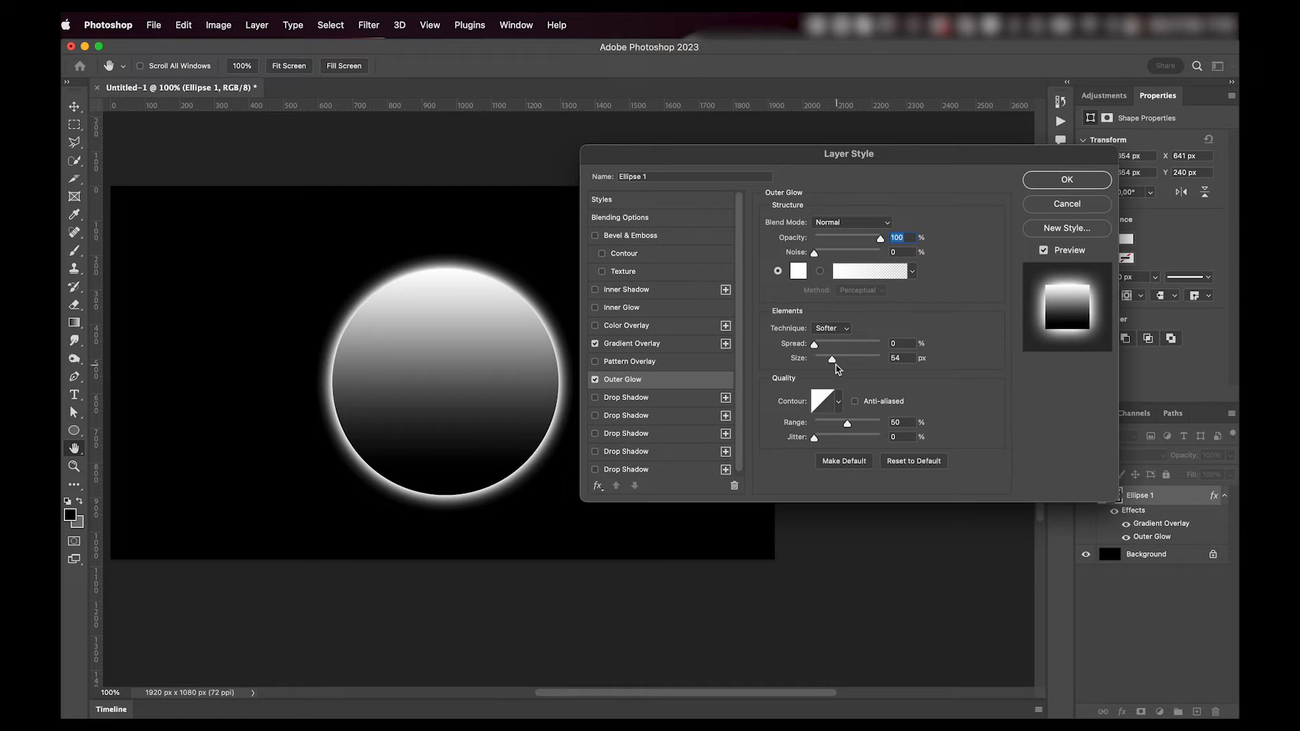
left_click_drag(832, 358, 841, 357)
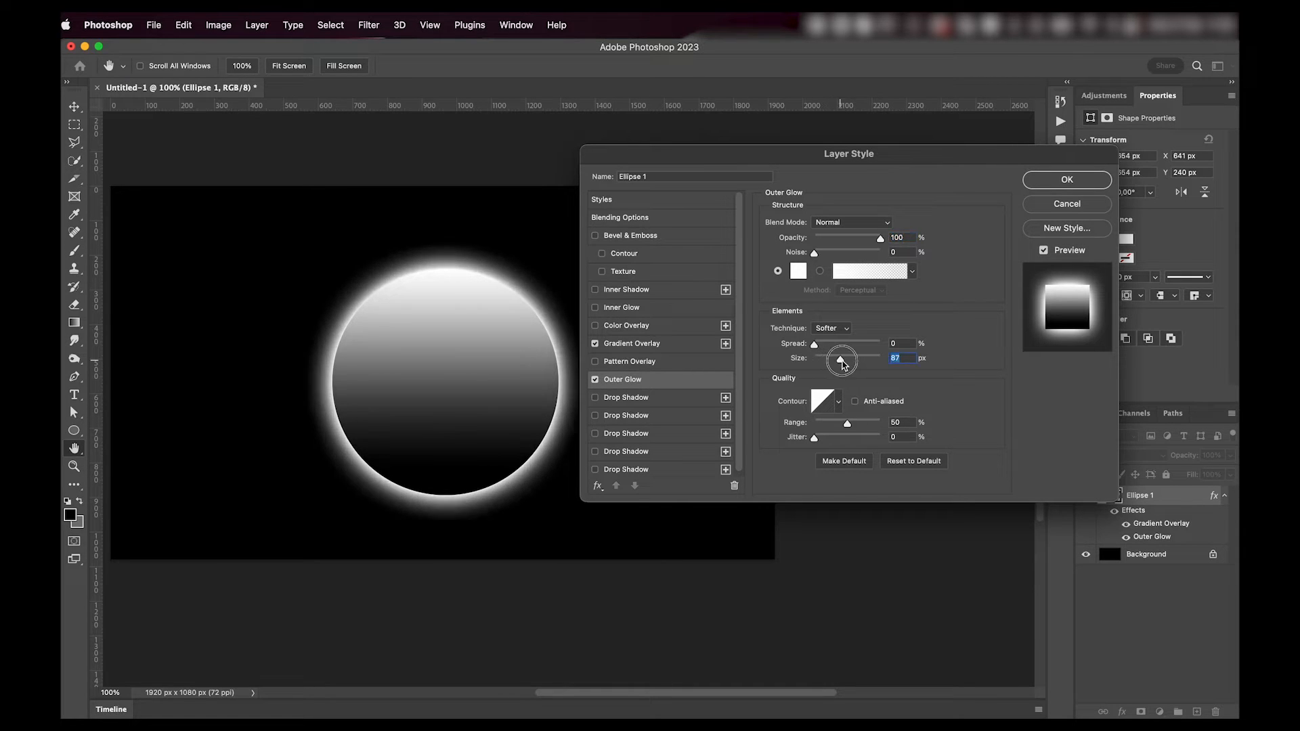
left_click_drag(841, 359, 836, 359)
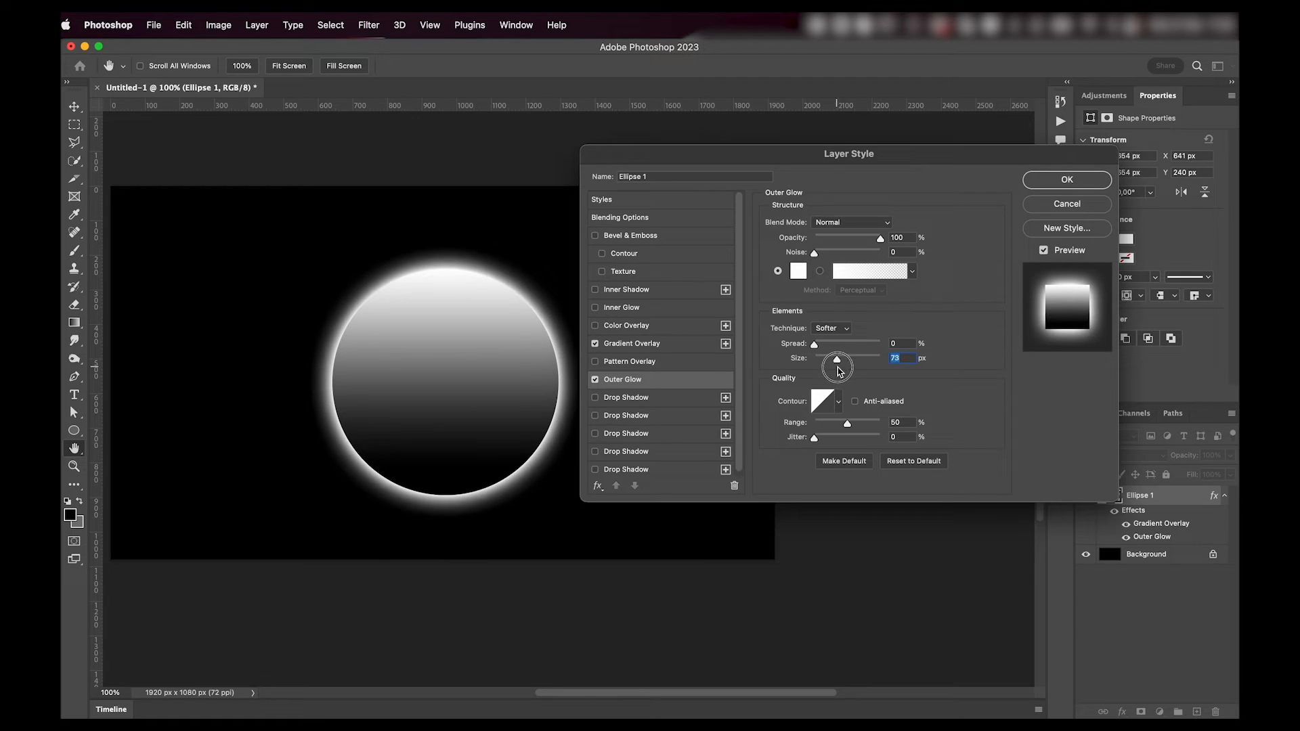
left_click_drag(836, 358, 840, 358)
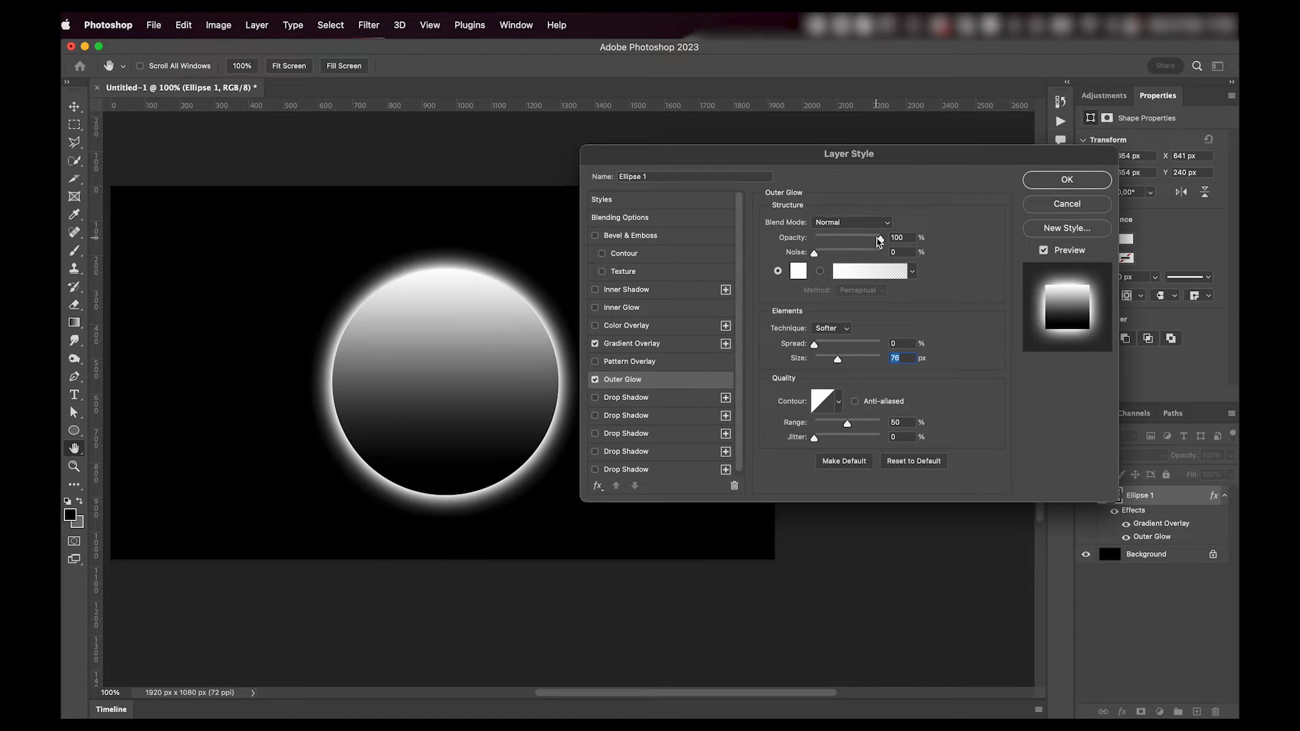
left_click_drag(879, 240, 865, 240)
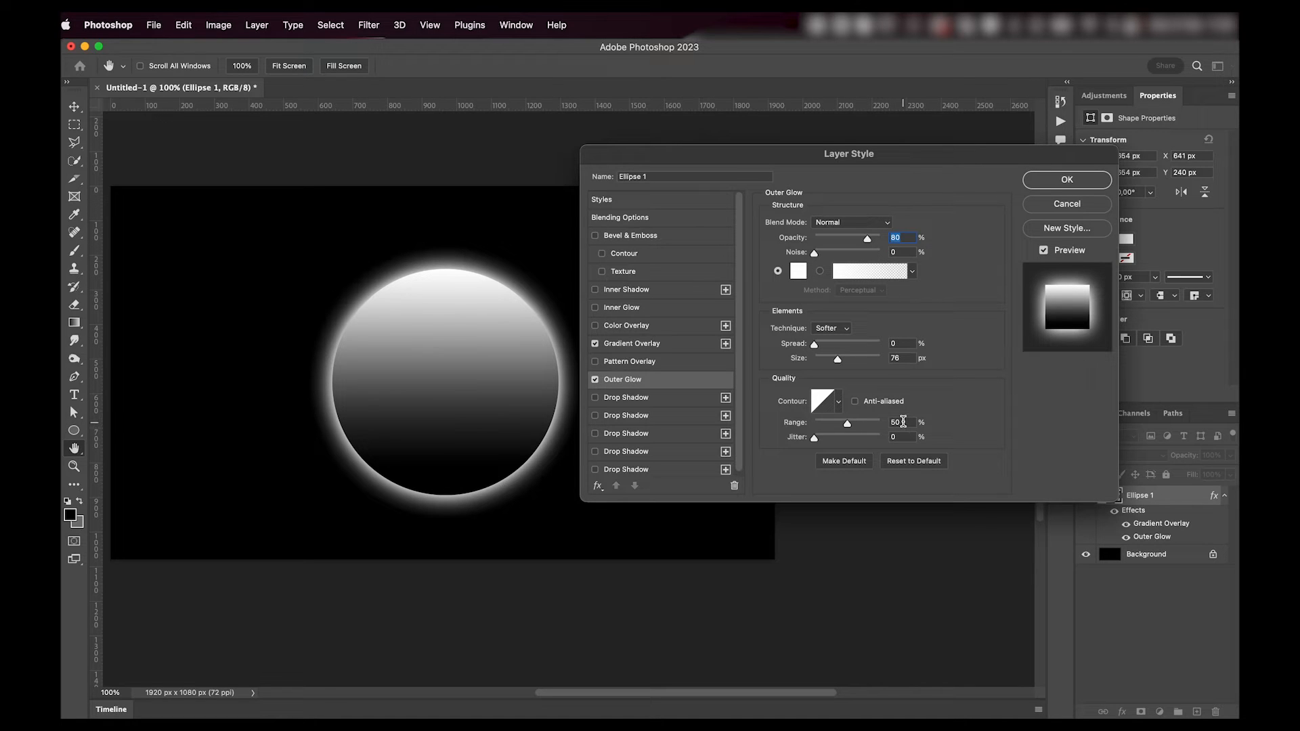
left_click_drag(835, 358, 840, 357)
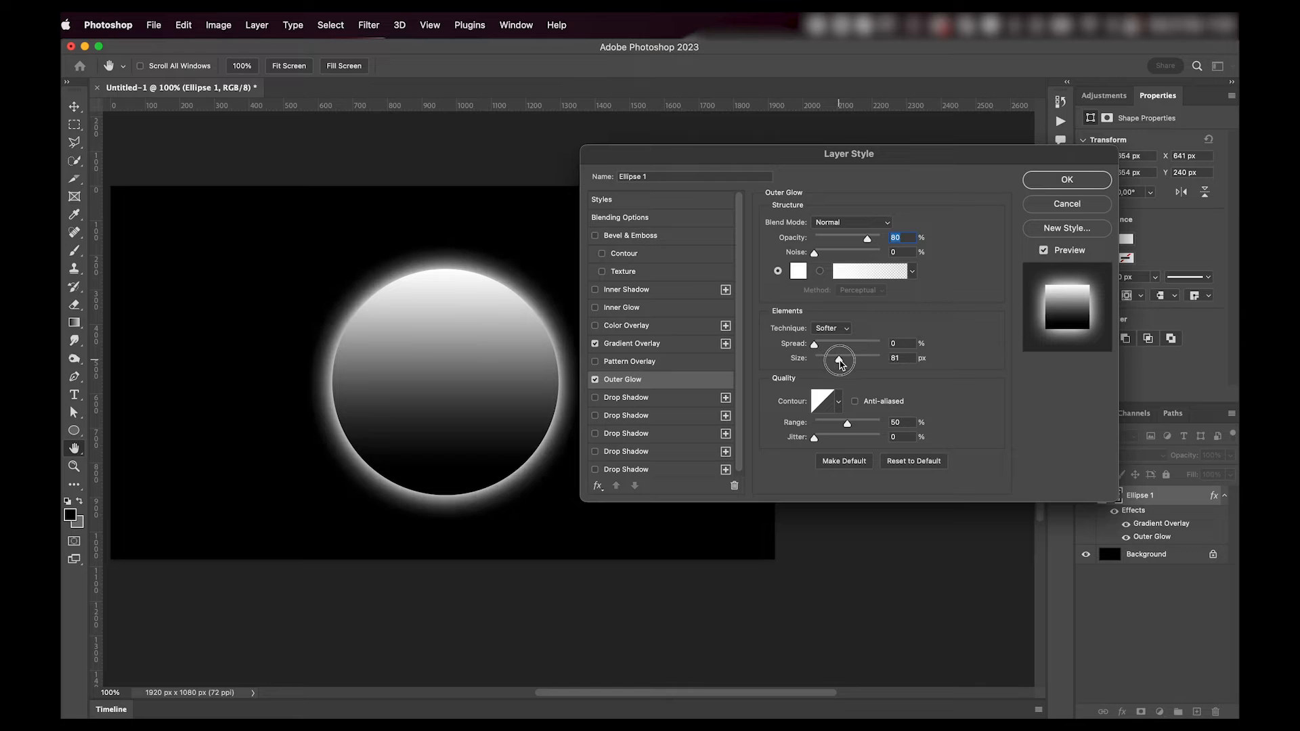
left_click_drag(842, 358, 836, 359)
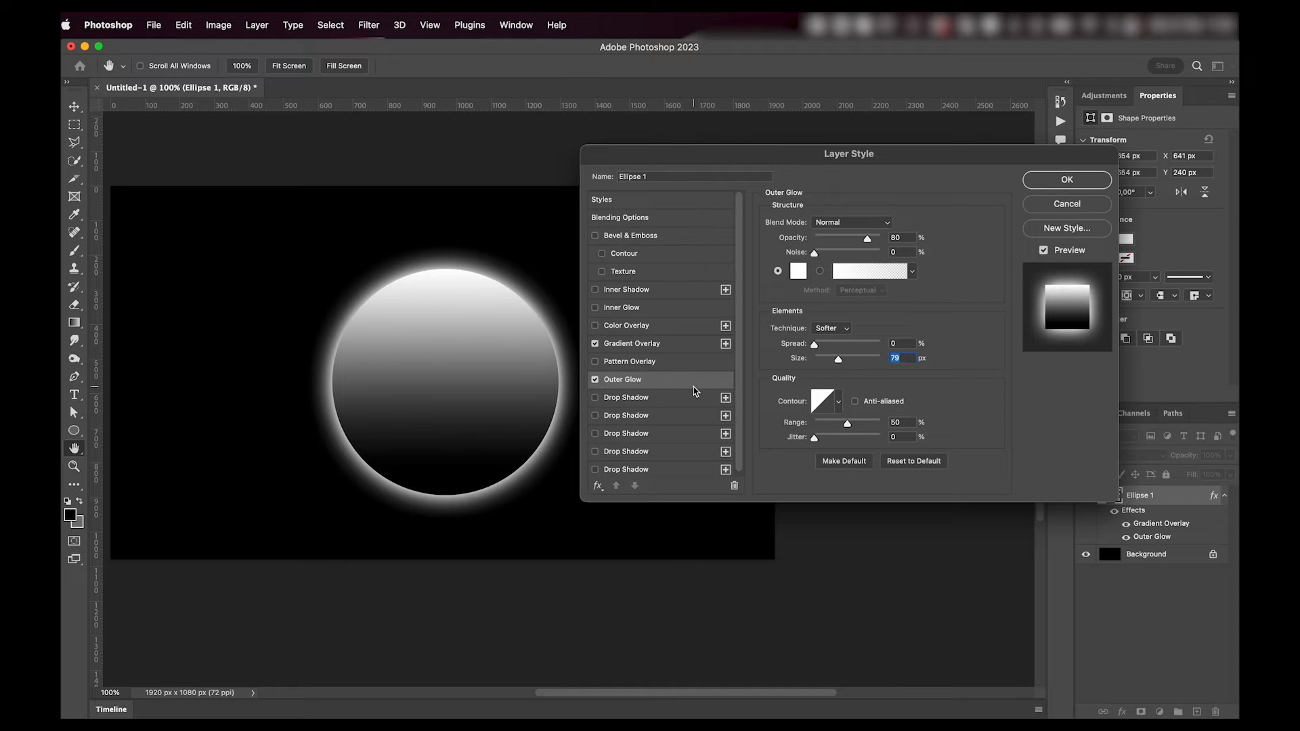
mouse_move(647, 309)
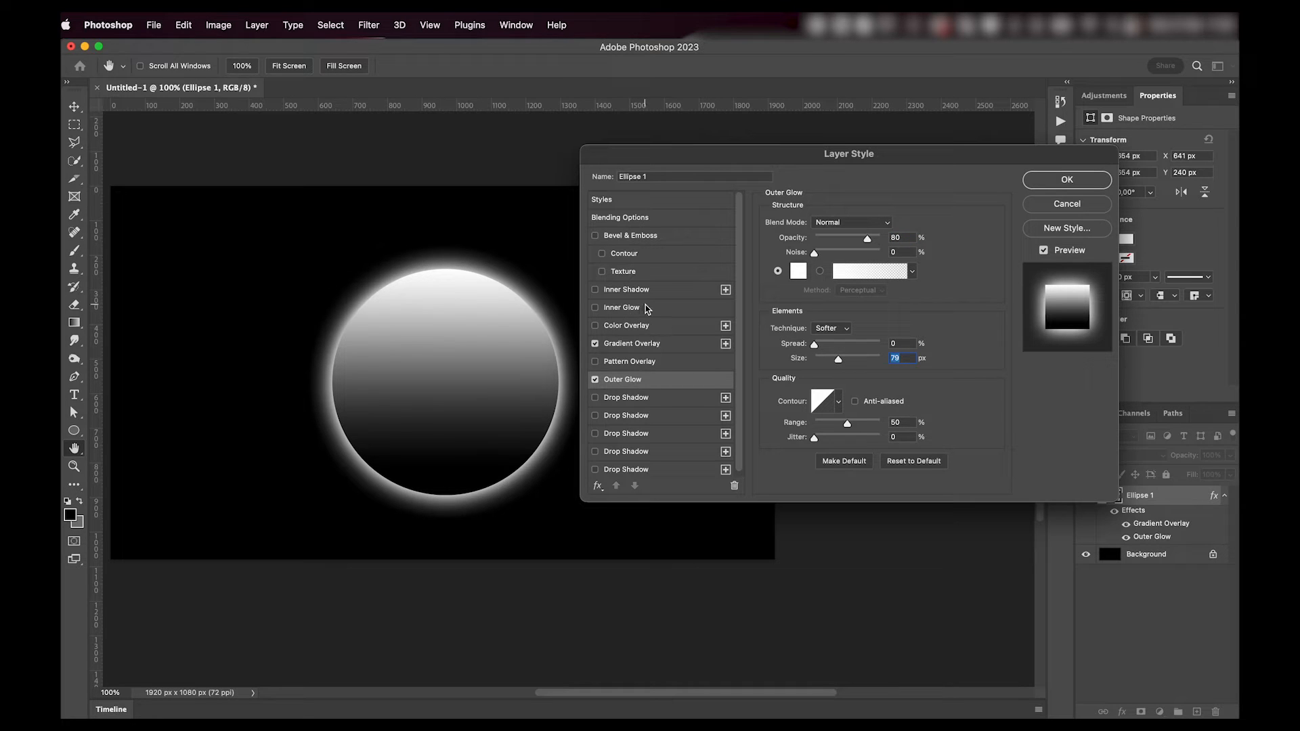
Add a 65 px Inner Glow at 50% range and apply the layer style
left_click(595, 307)
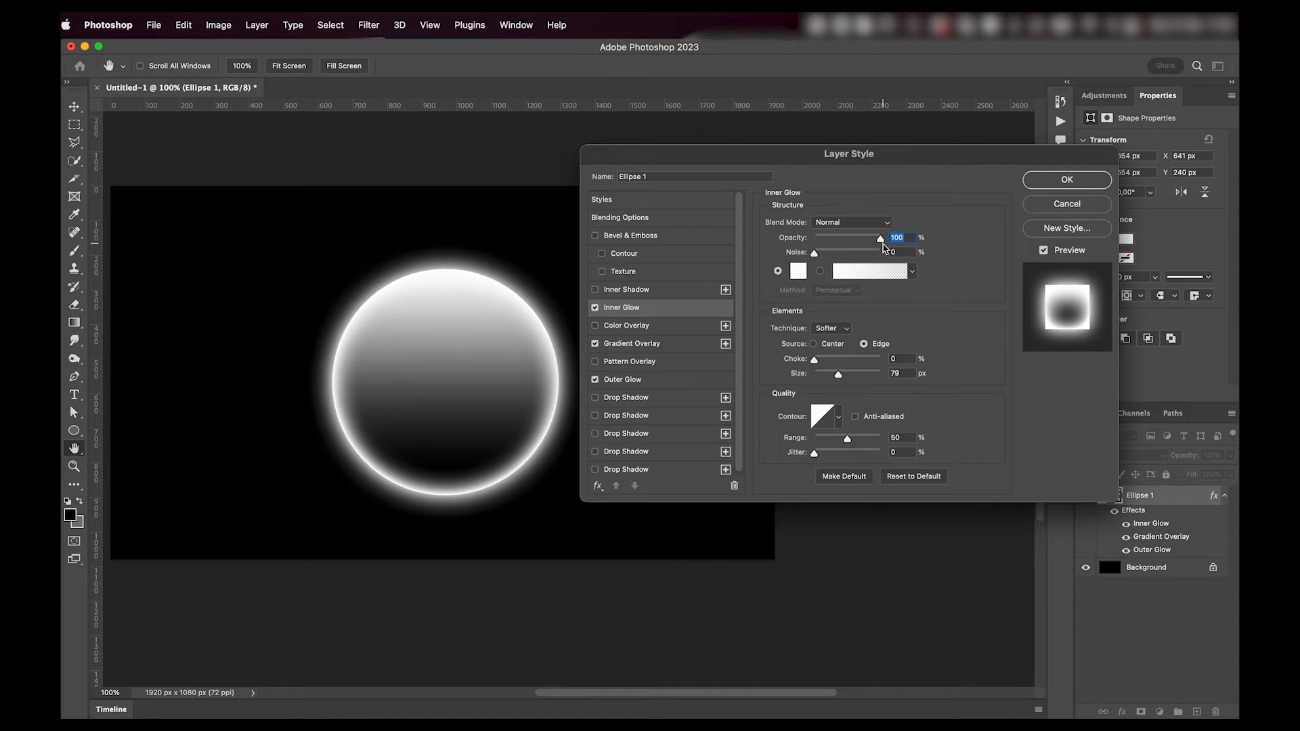
left_click_drag(838, 374, 834, 374)
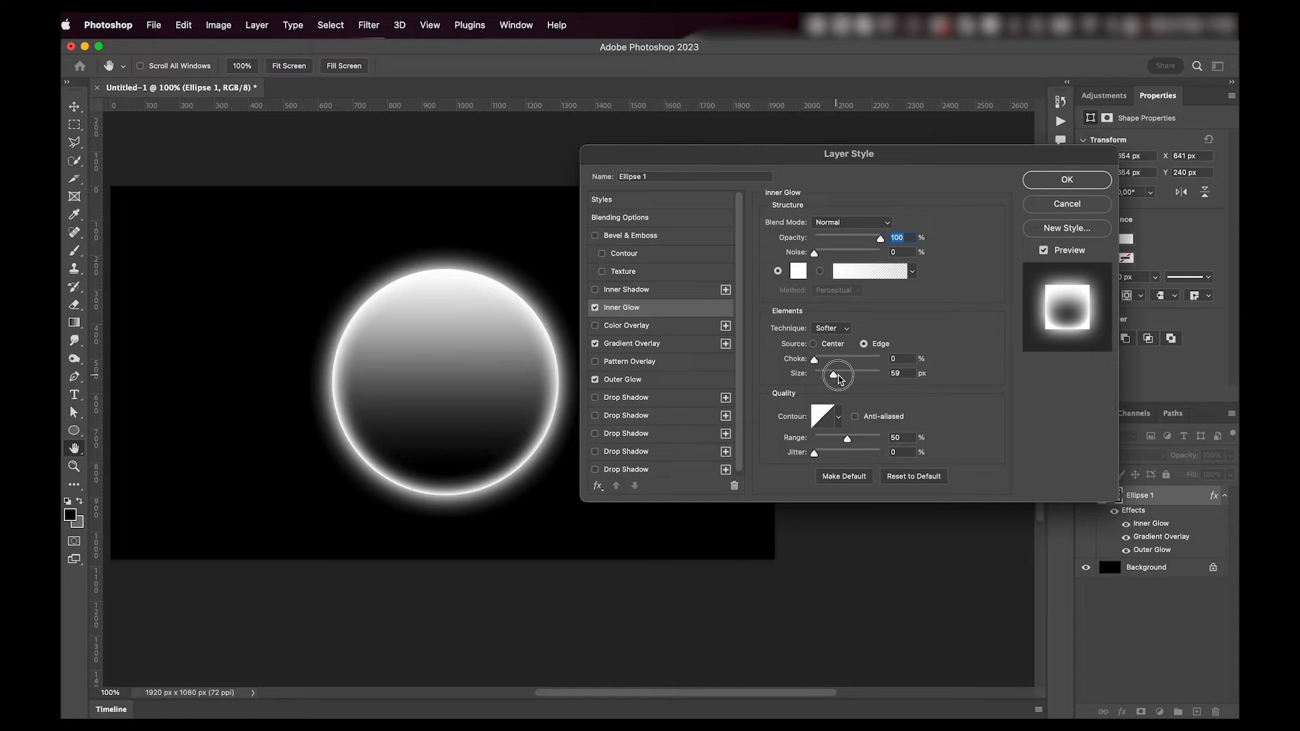
left_click_drag(839, 376, 832, 376)
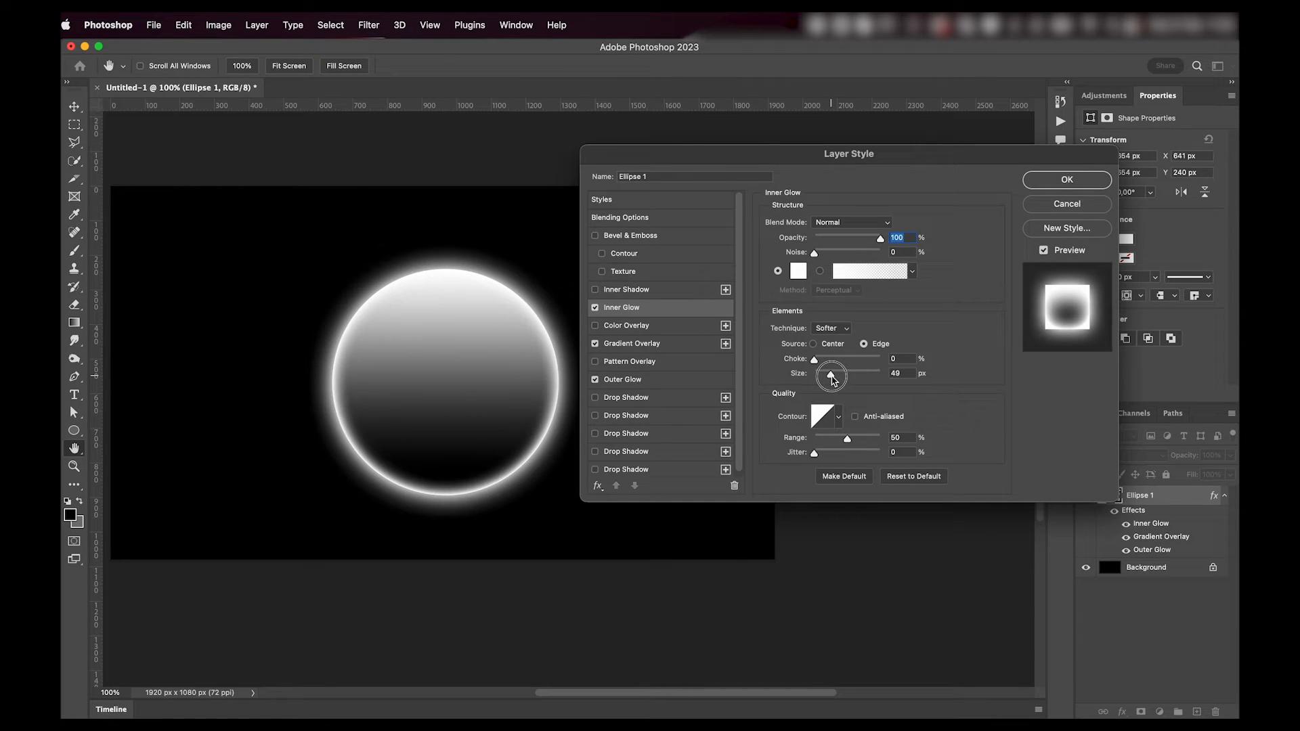
left_click_drag(831, 373, 834, 373)
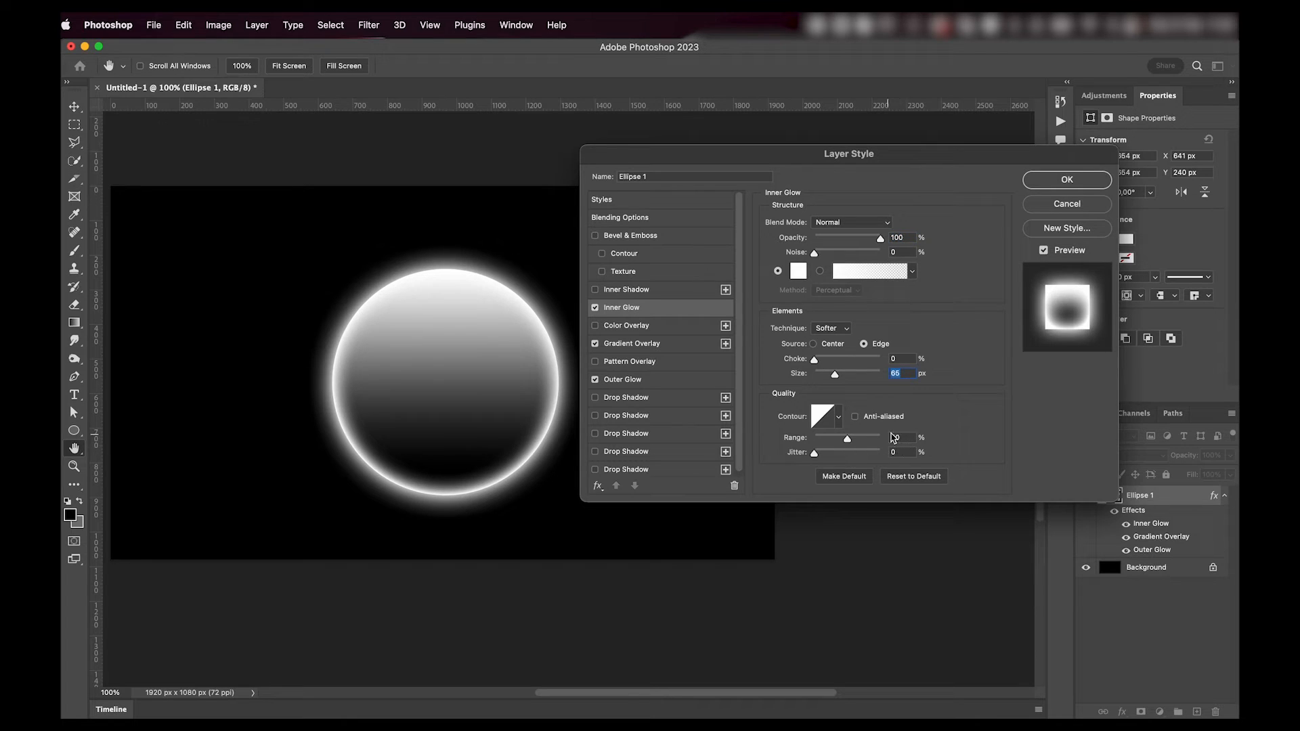
left_click_drag(817, 437, 847, 436)
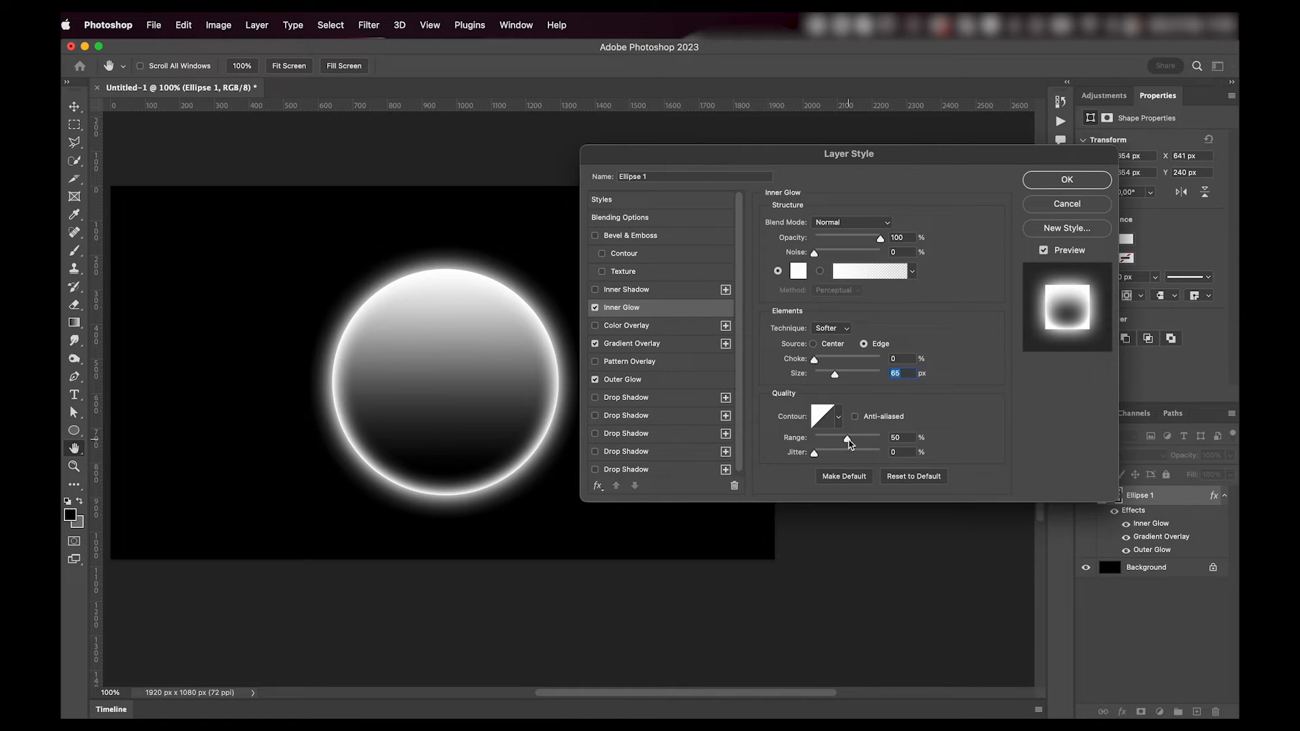
left_click_drag(846, 438, 821, 438)
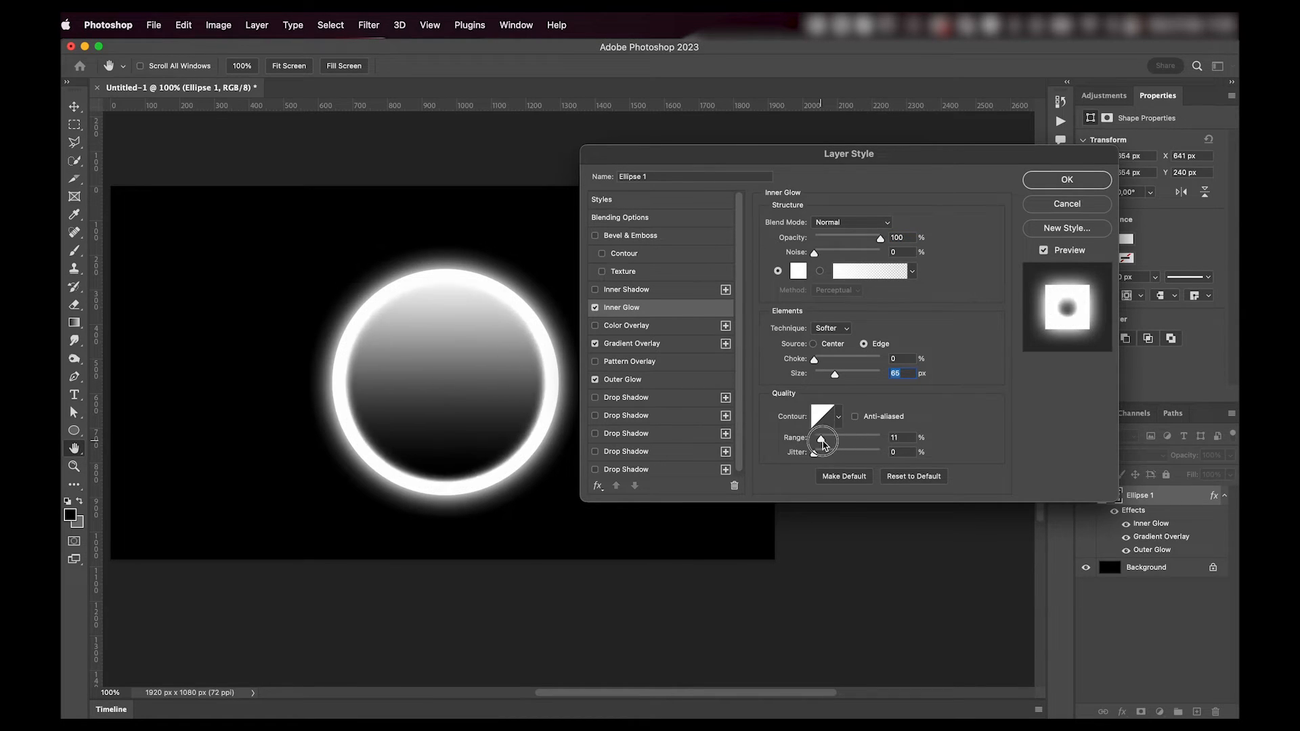
left_click_drag(821, 441, 835, 440)
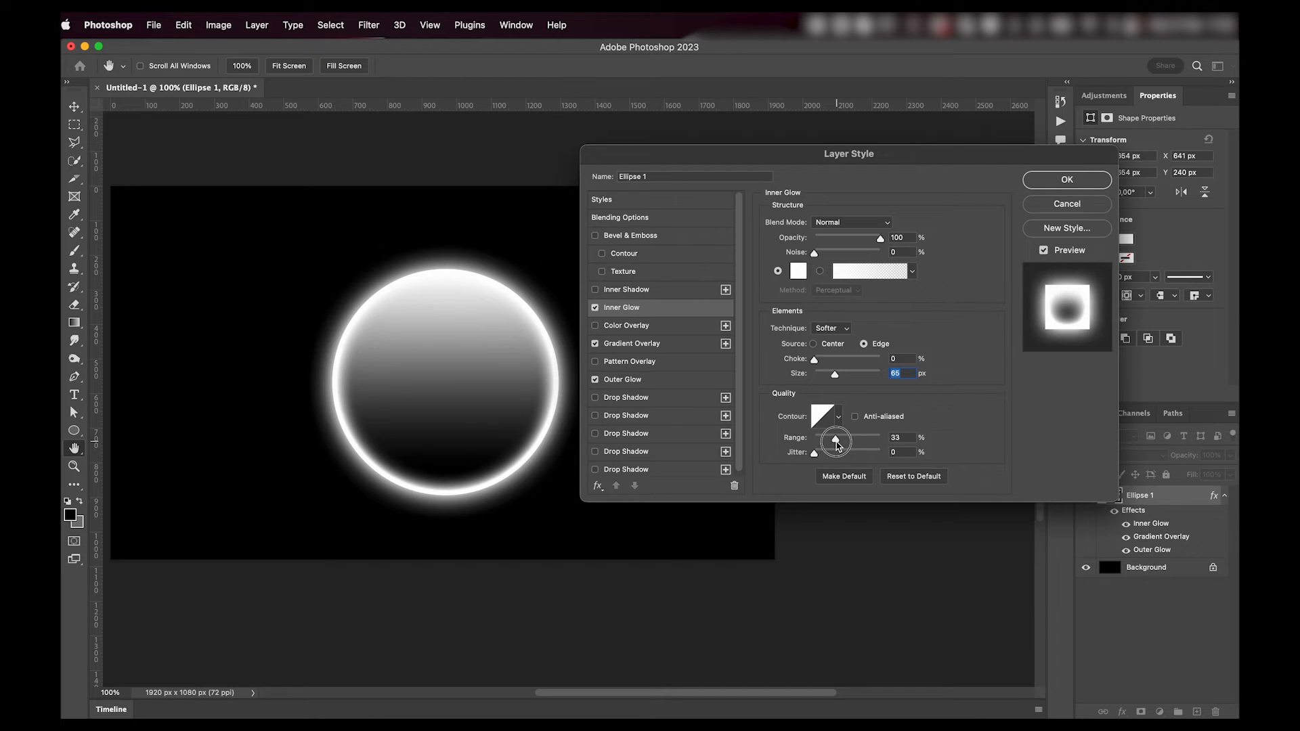
left_click_drag(836, 437, 847, 437)
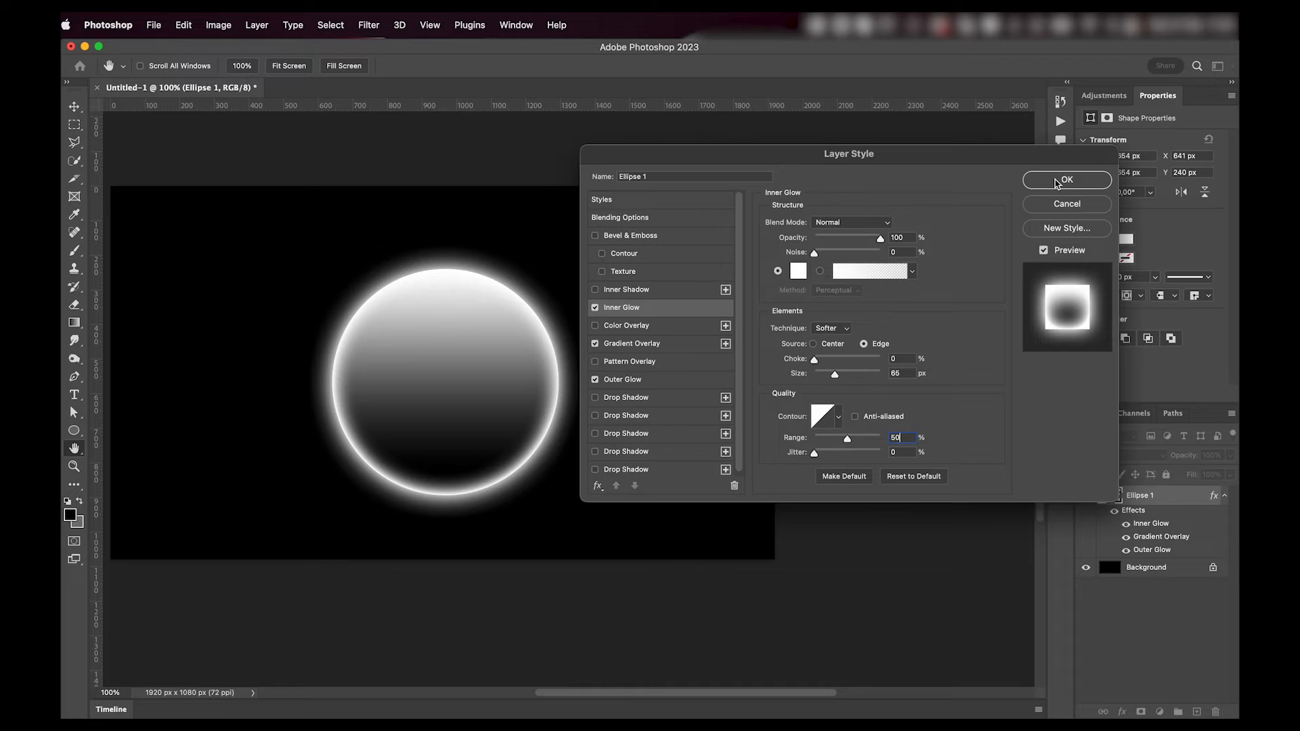
left_click(1067, 180)
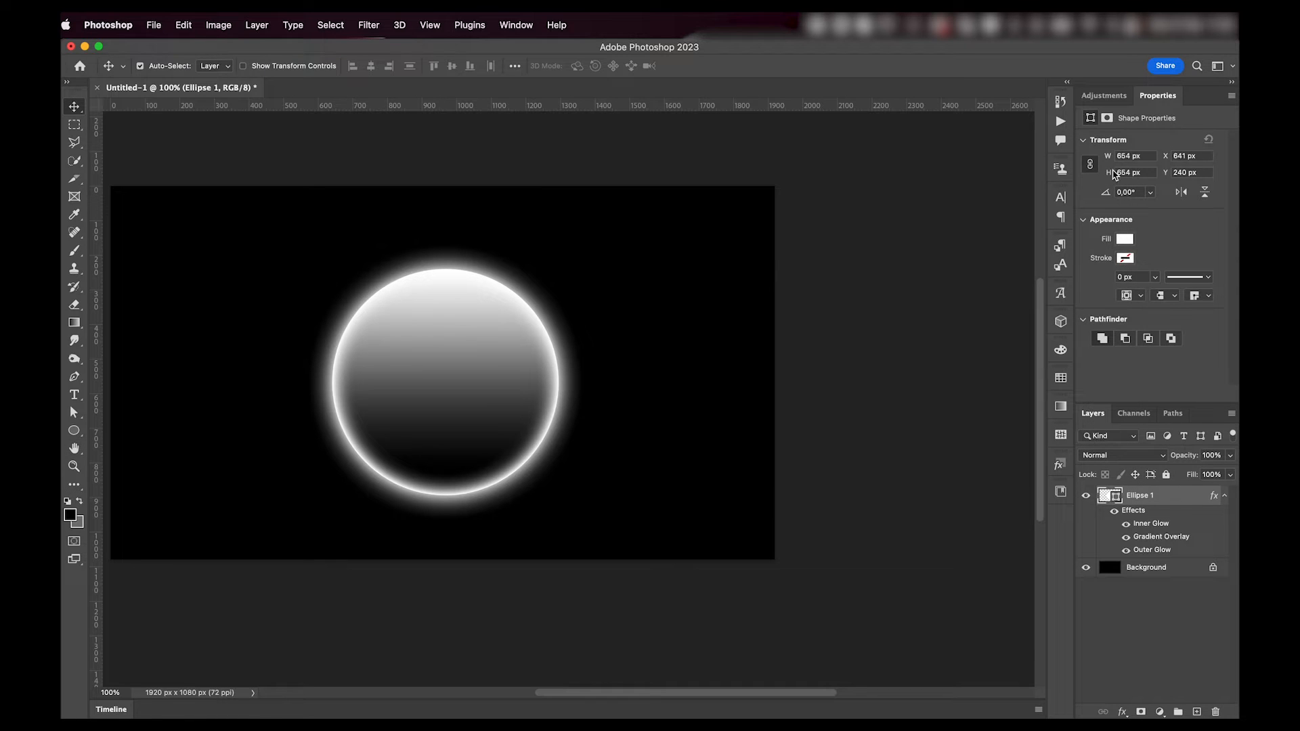
left_click(1104, 95)
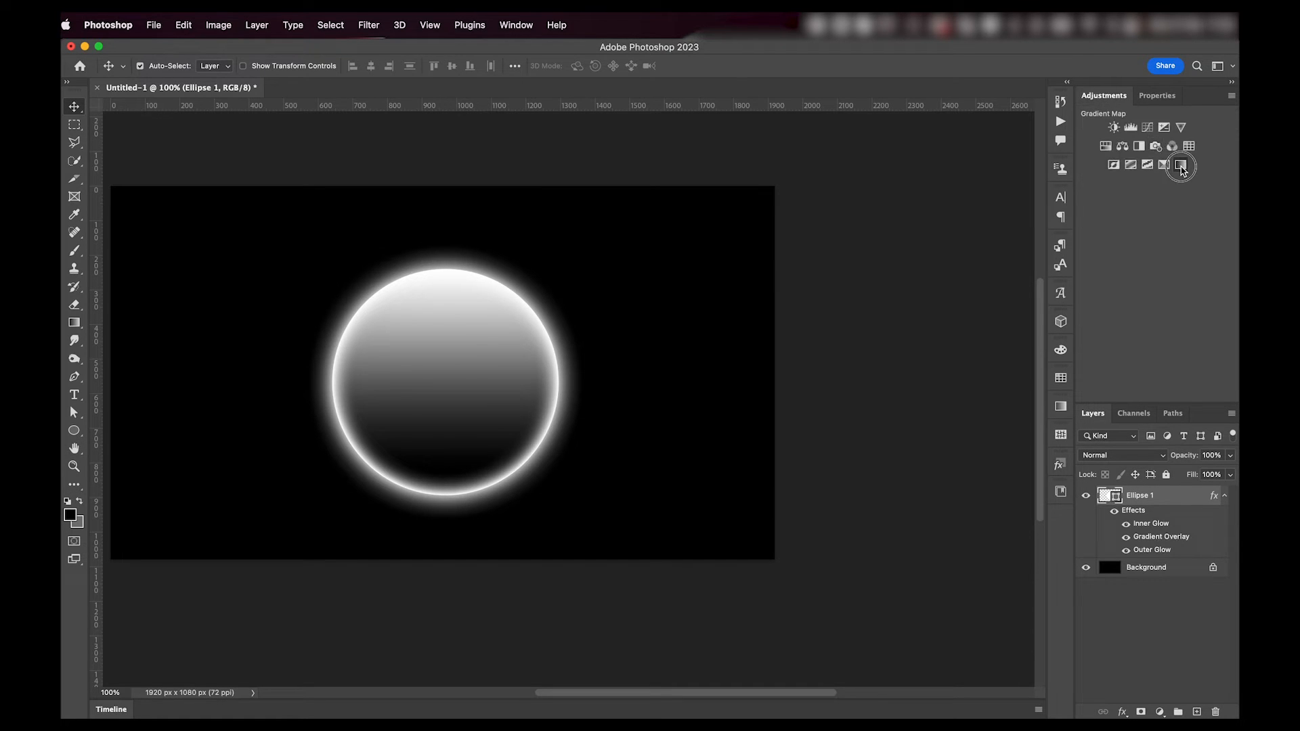
Add a Gradient Map using a blue preset from the MVX FREEBIE 2 set
left_click(1181, 166)
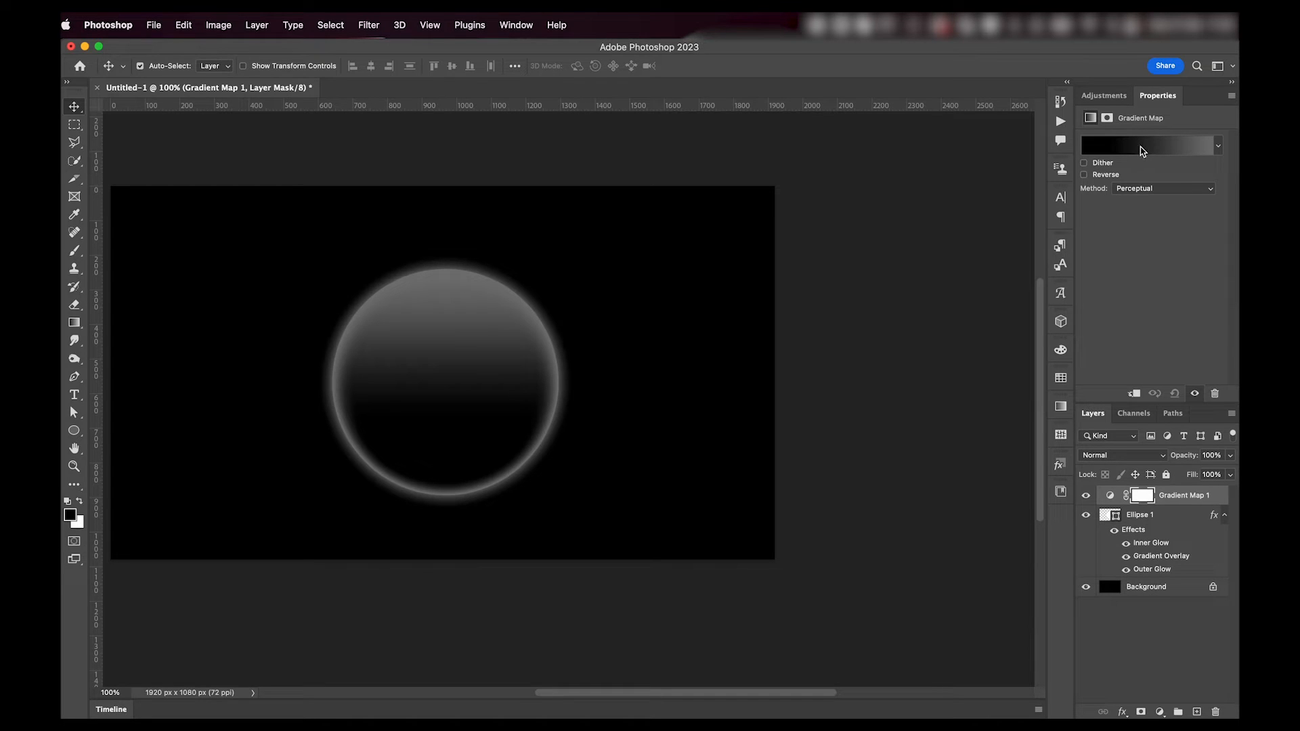
left_click(1149, 145)
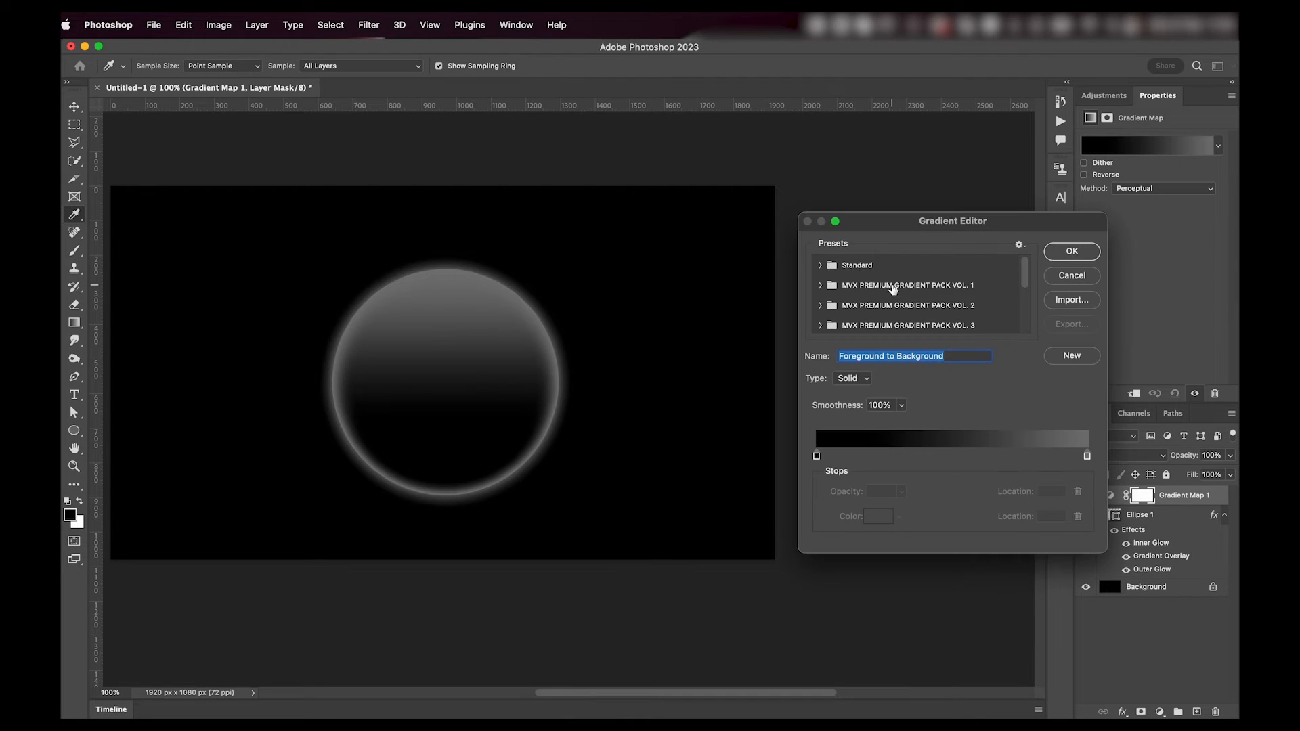
scroll("down", 3)
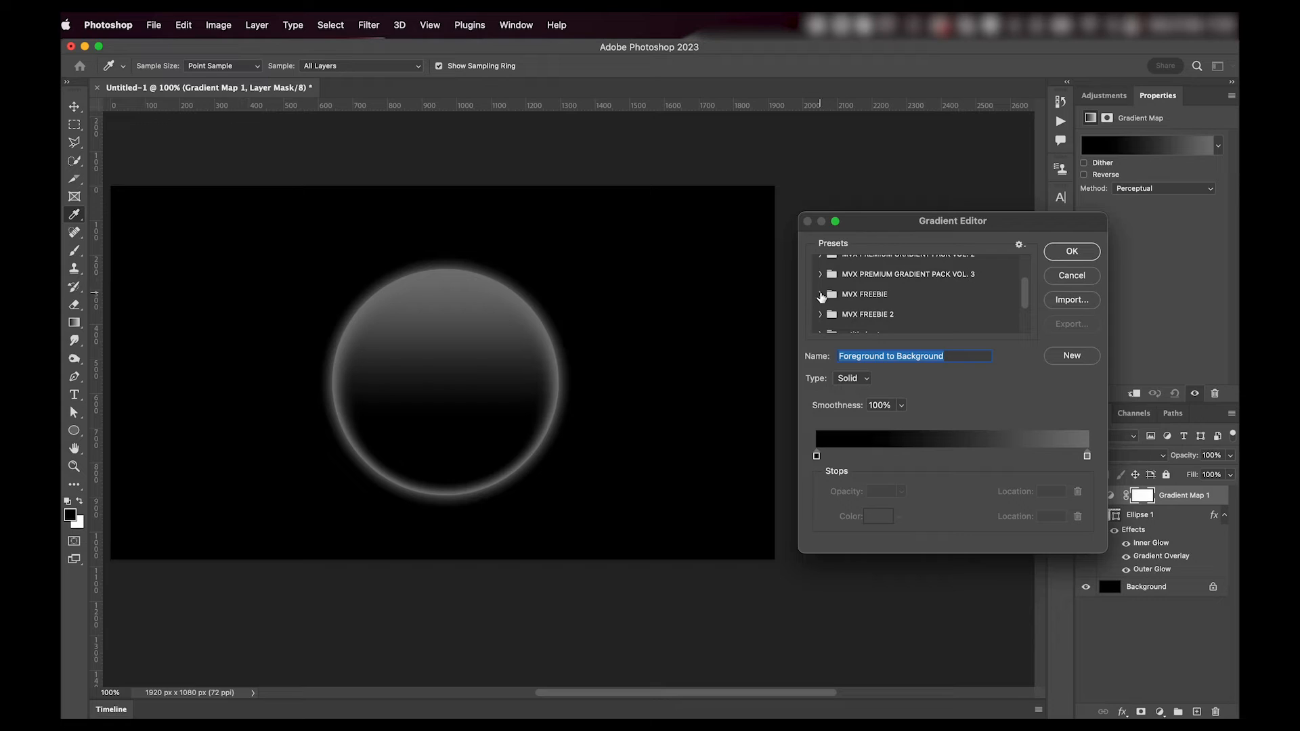
left_click(820, 293)
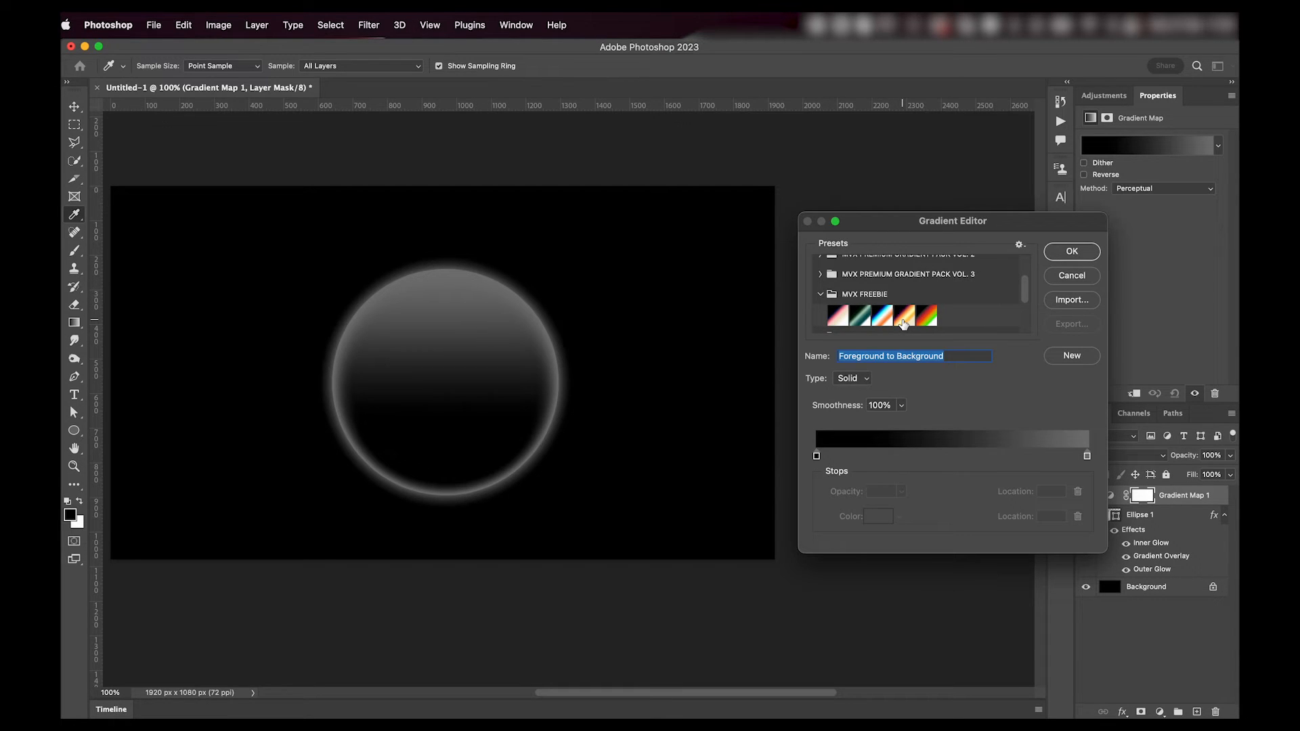
mouse_move(846, 317)
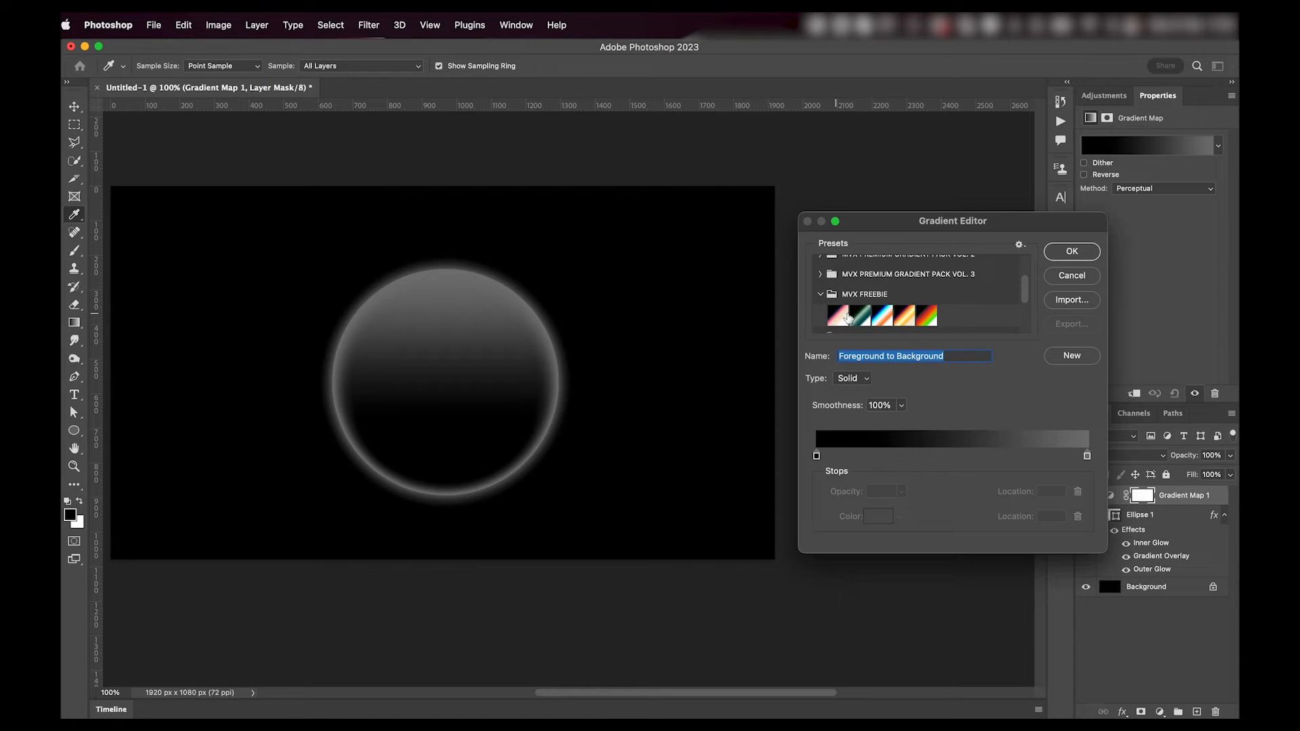
left_click(905, 314)
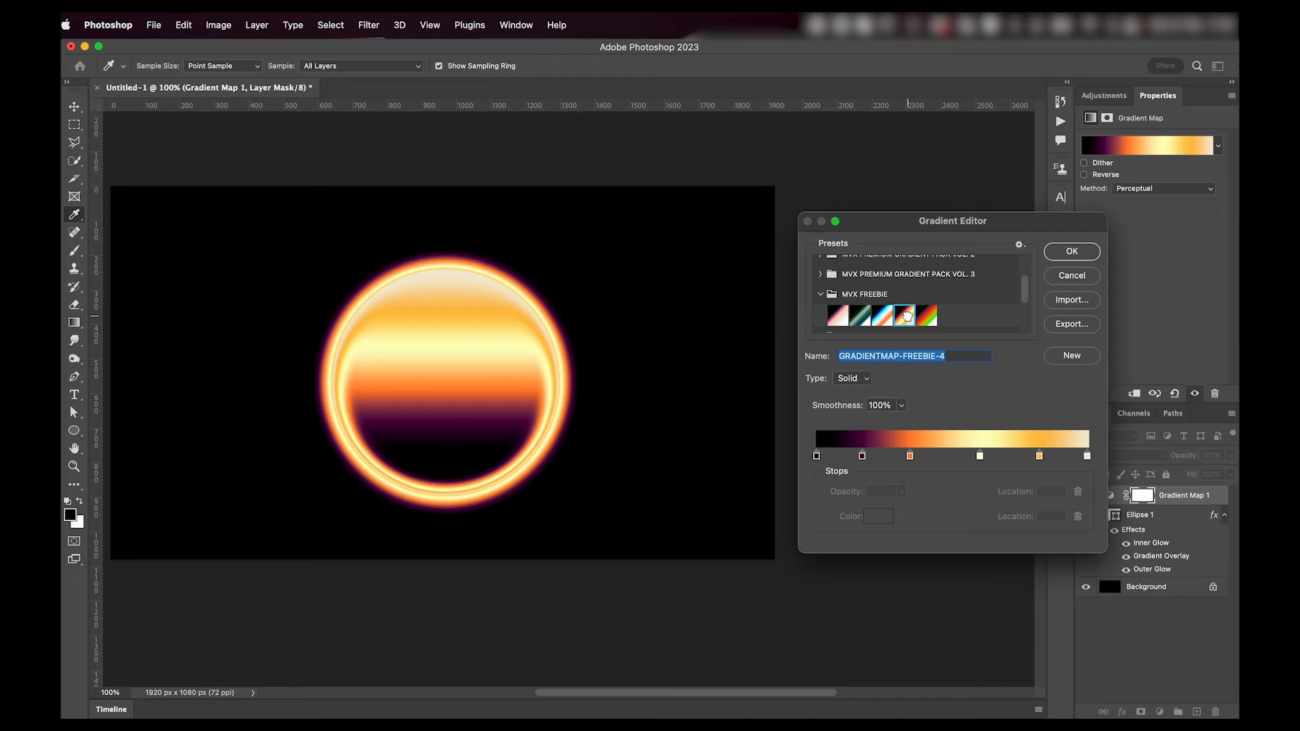
left_click(882, 316)
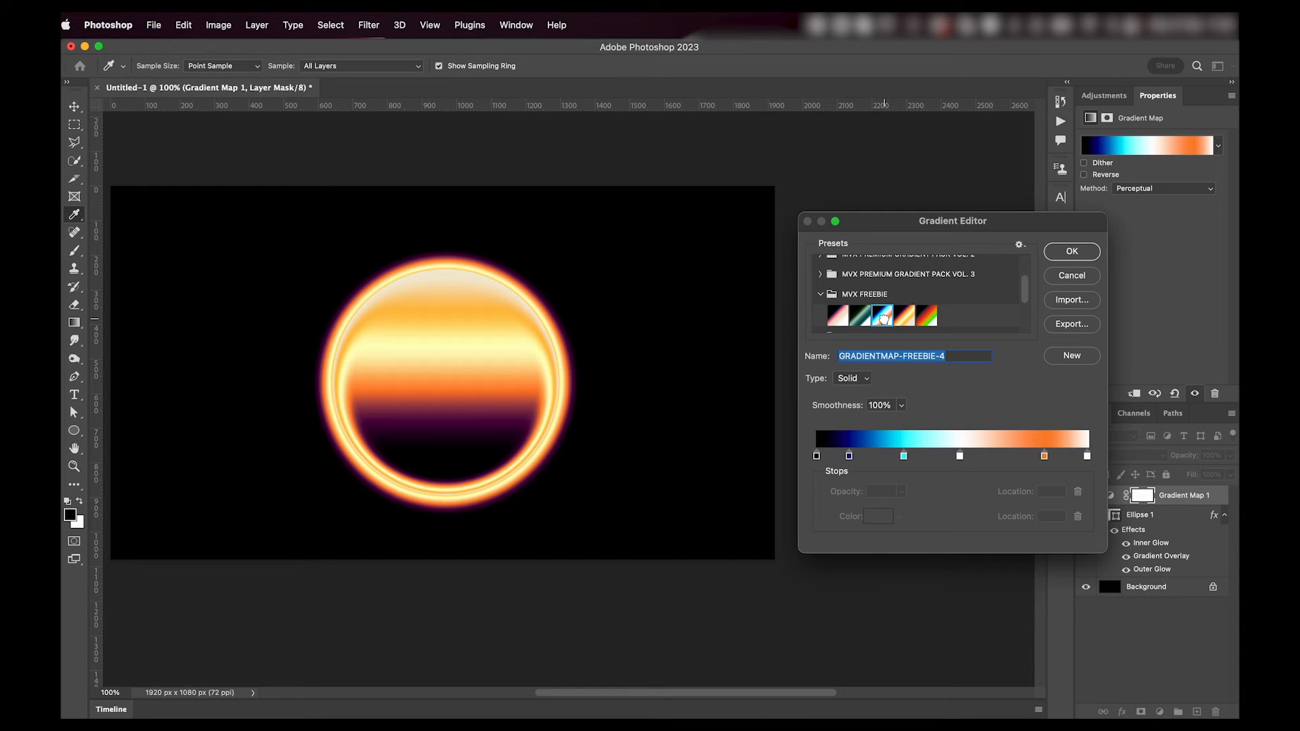
left_click(838, 315)
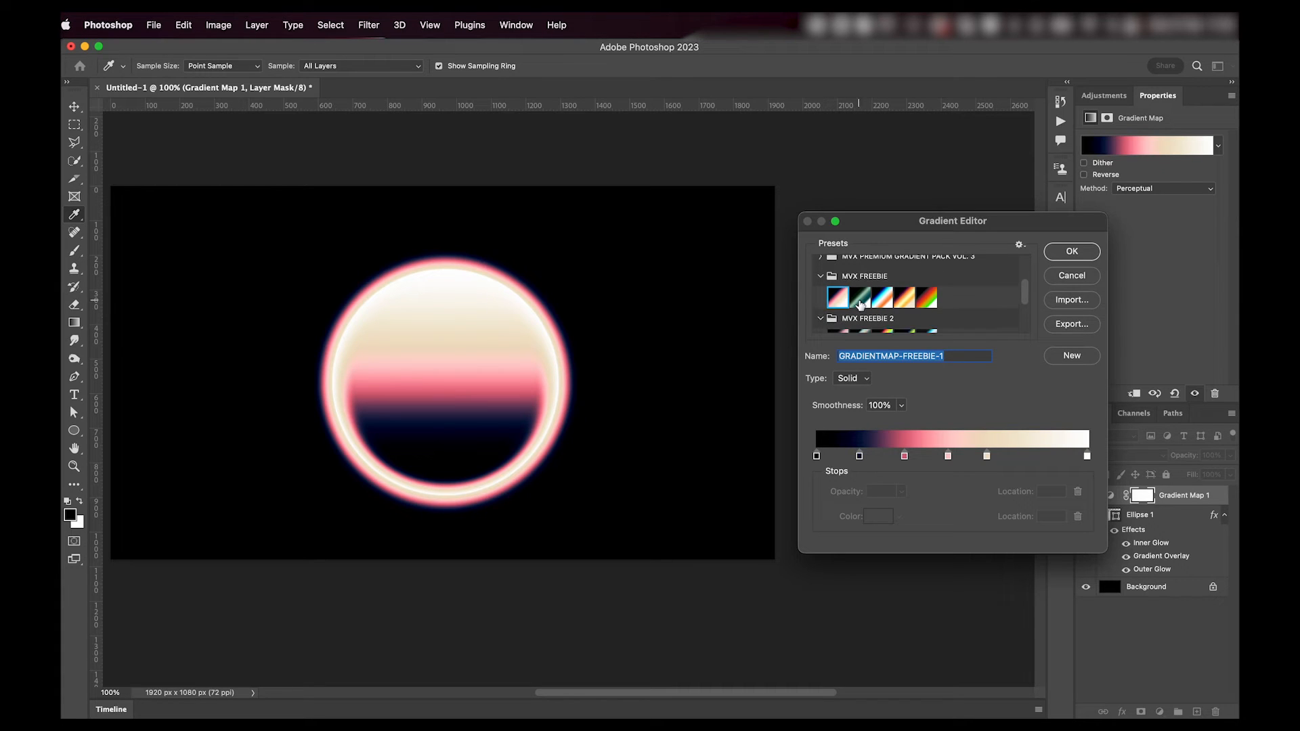
left_click(924, 311)
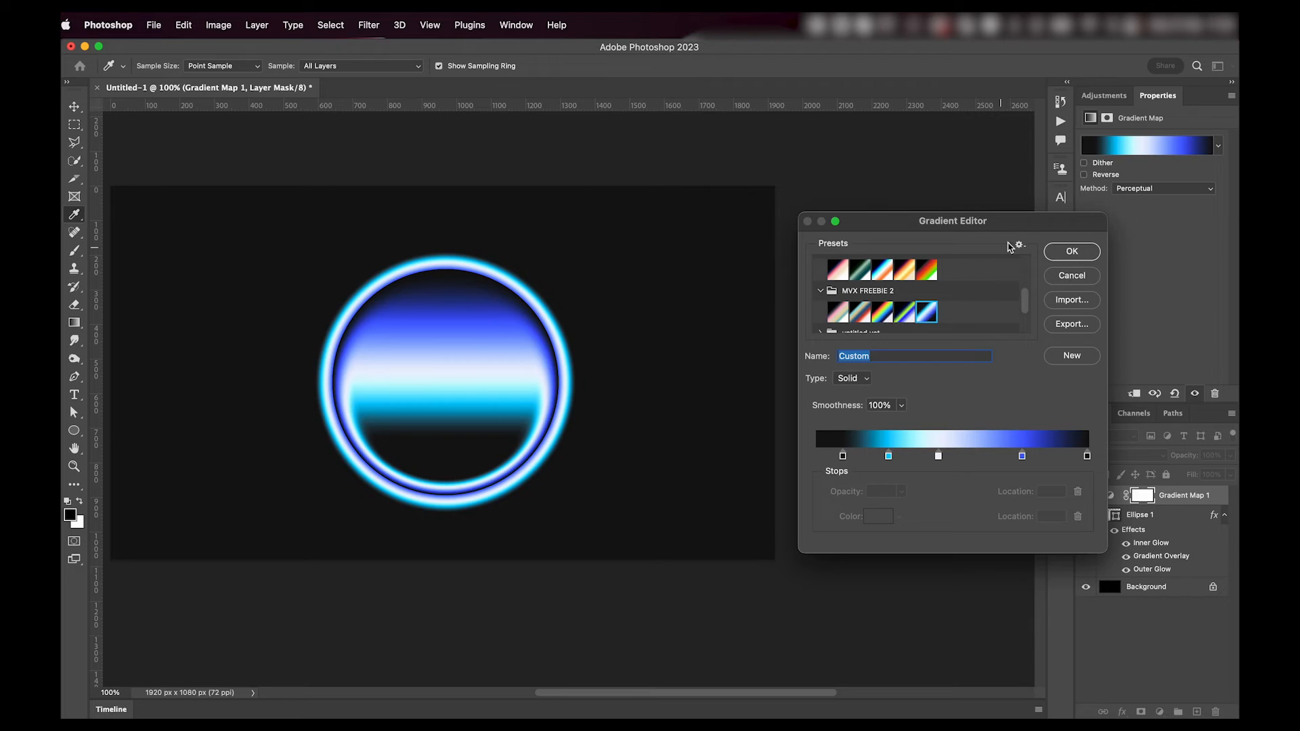
left_click(1070, 251)
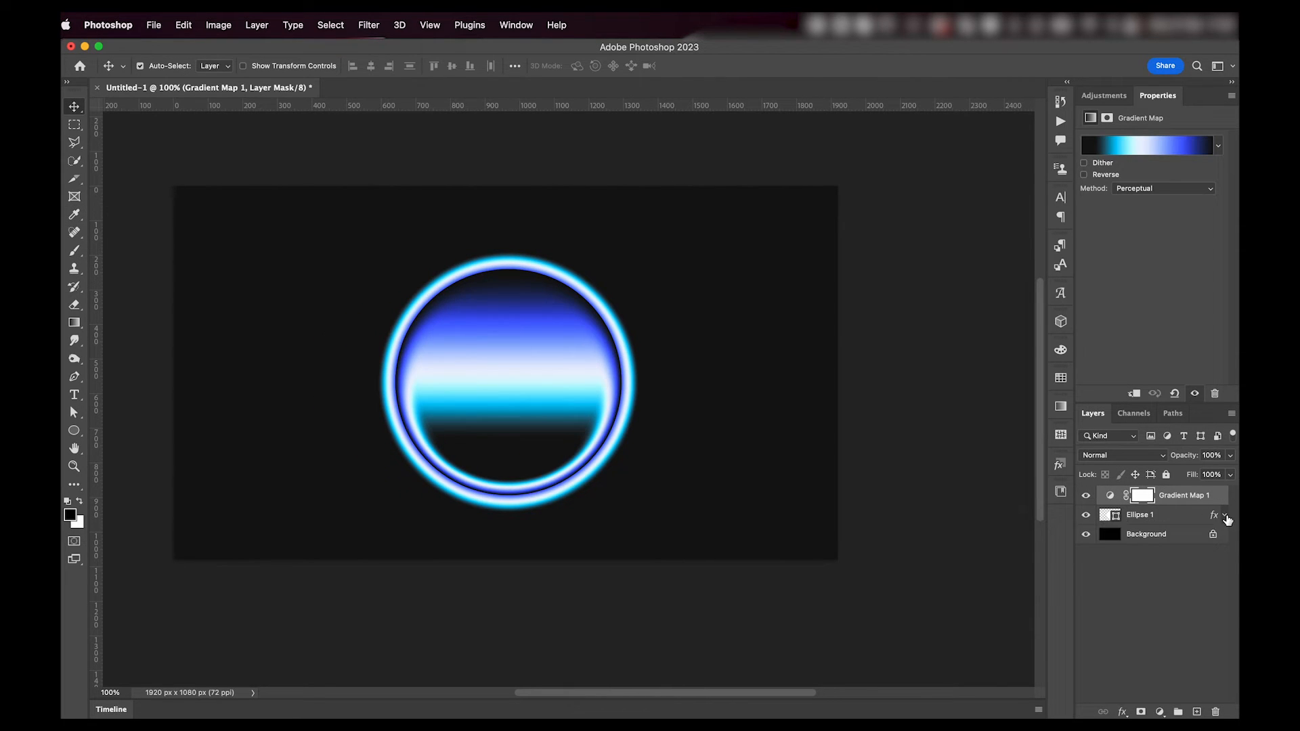
Collapse Ellipse 1's effects and add a new empty layer above Gradient Map 1
left_click(1139, 514)
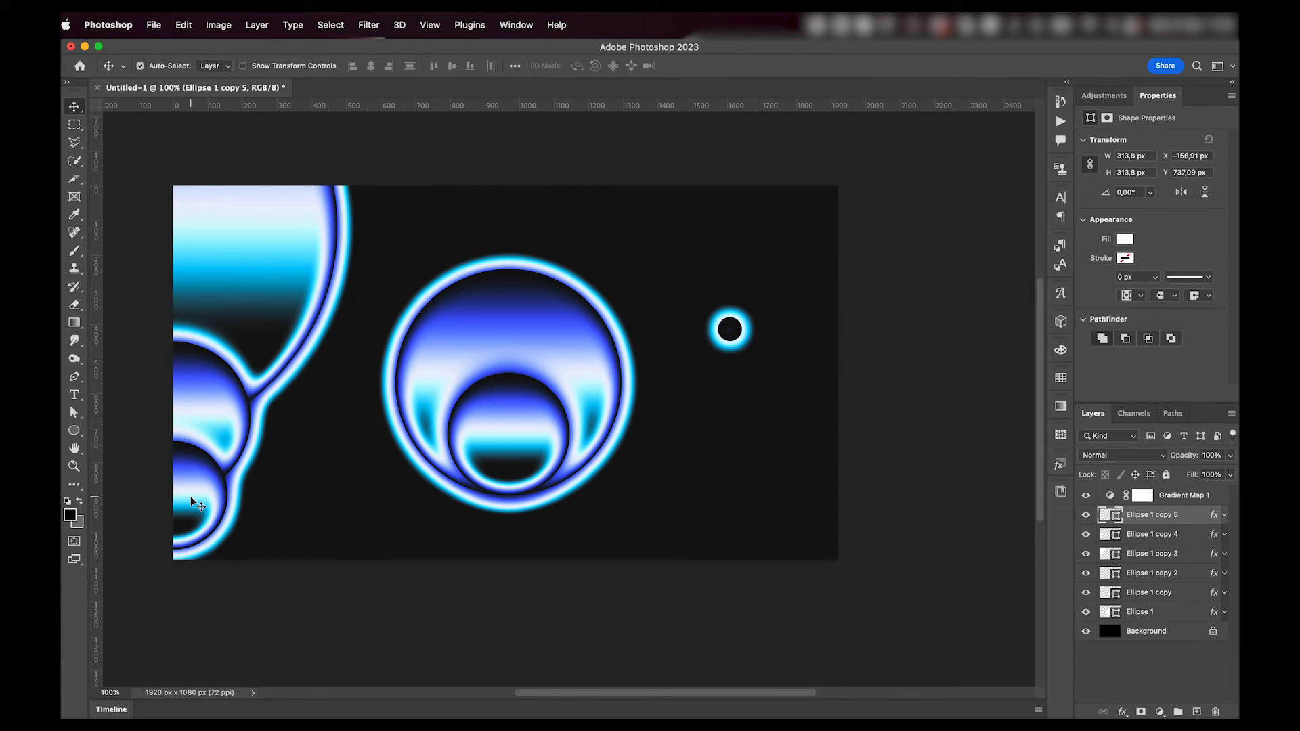
left_click(1152, 611)
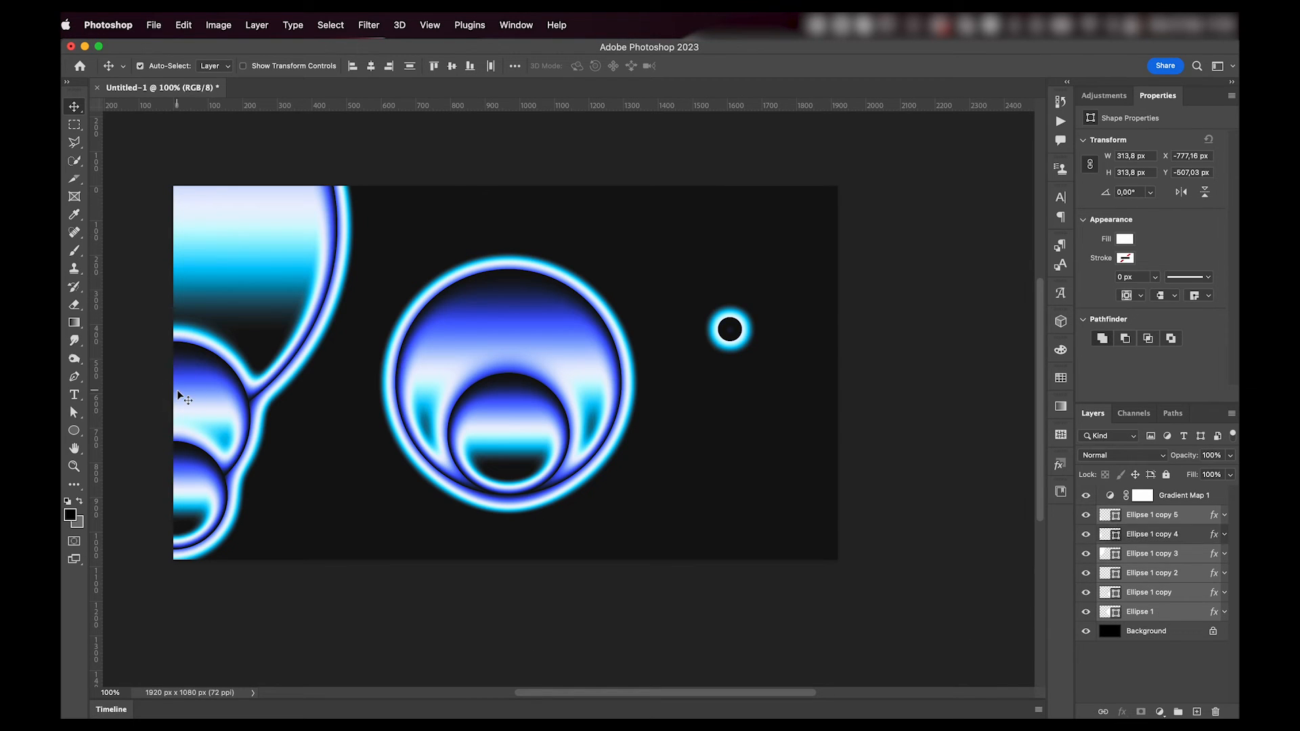
left_click(1184, 495)
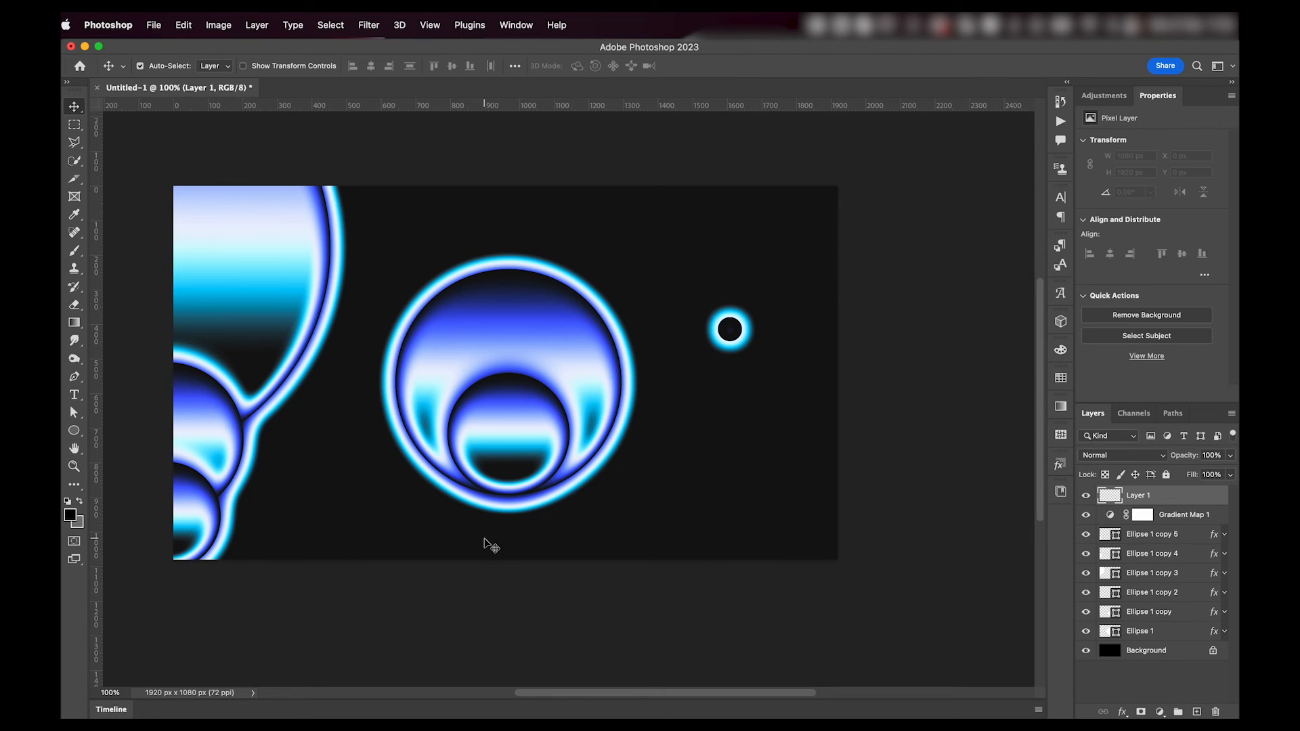
Set the background color to mid-gray (L 50, #777777) and fill Layer 1
left_click(69, 525)
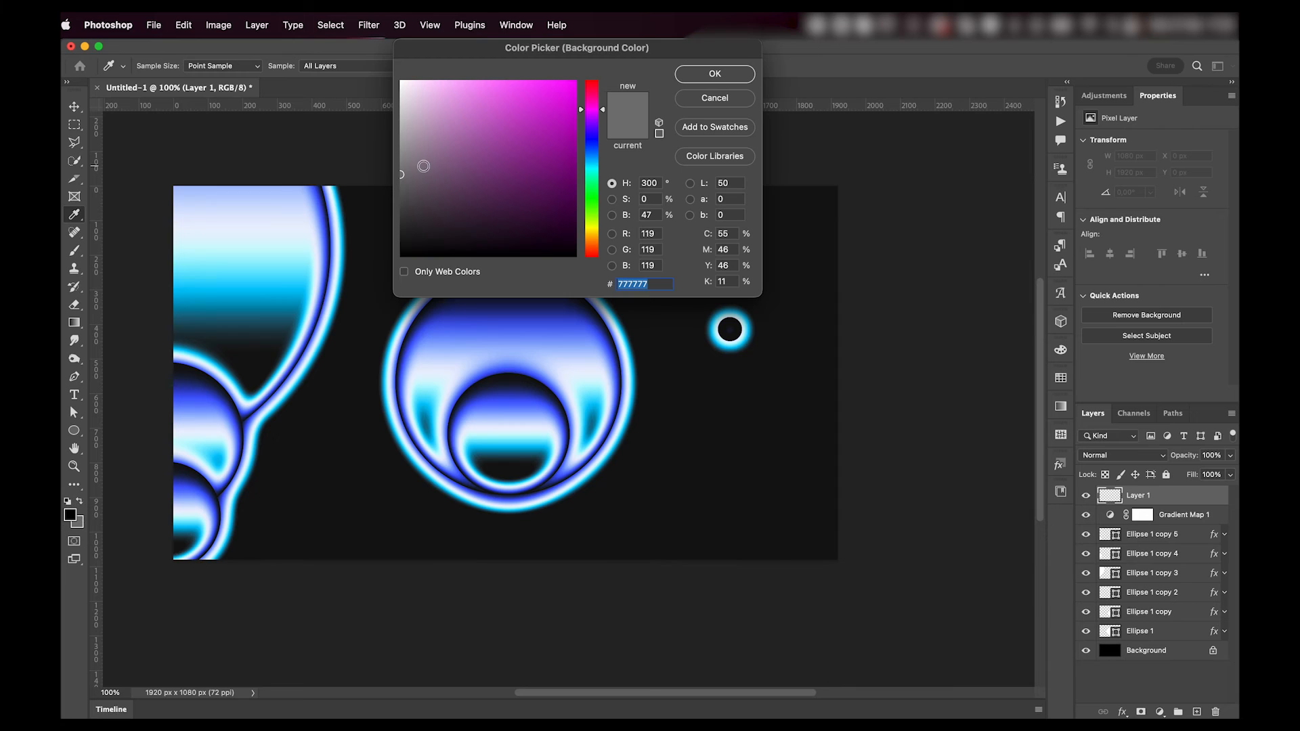
mouse_move(400, 177)
type("ffffff")
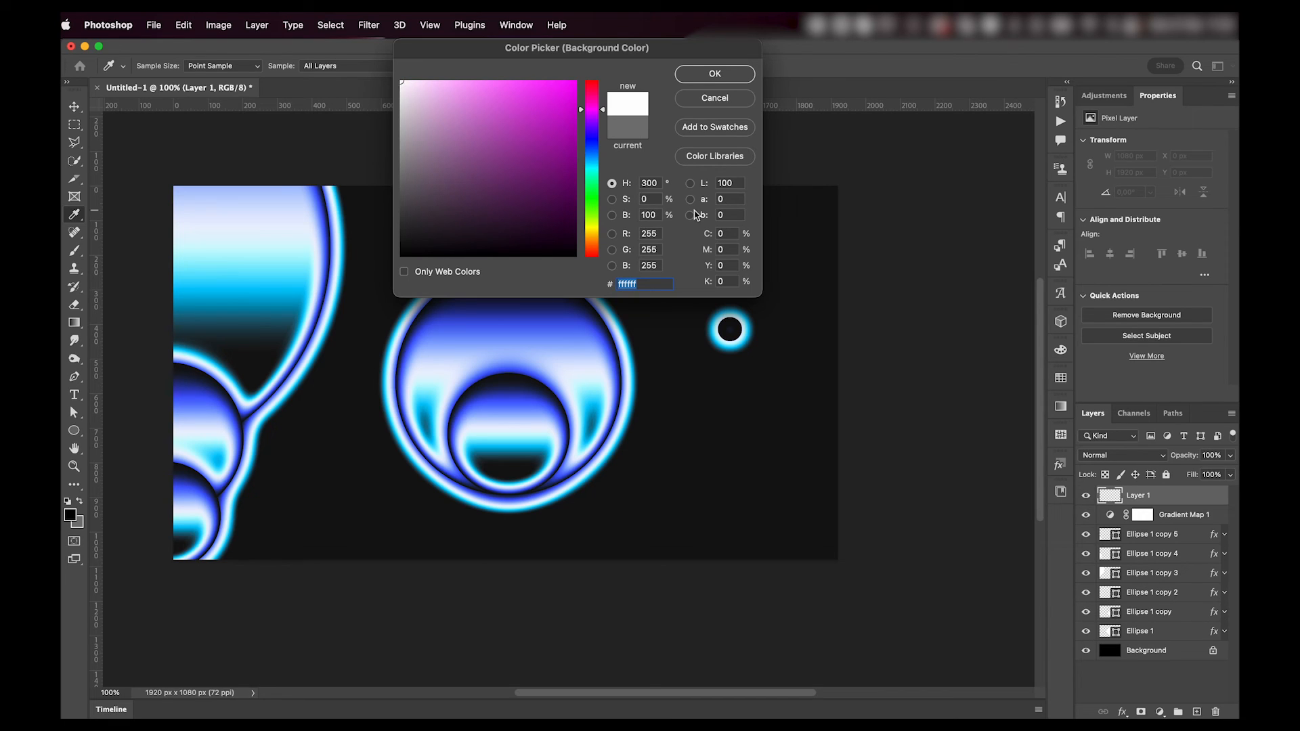
left_click(724, 182)
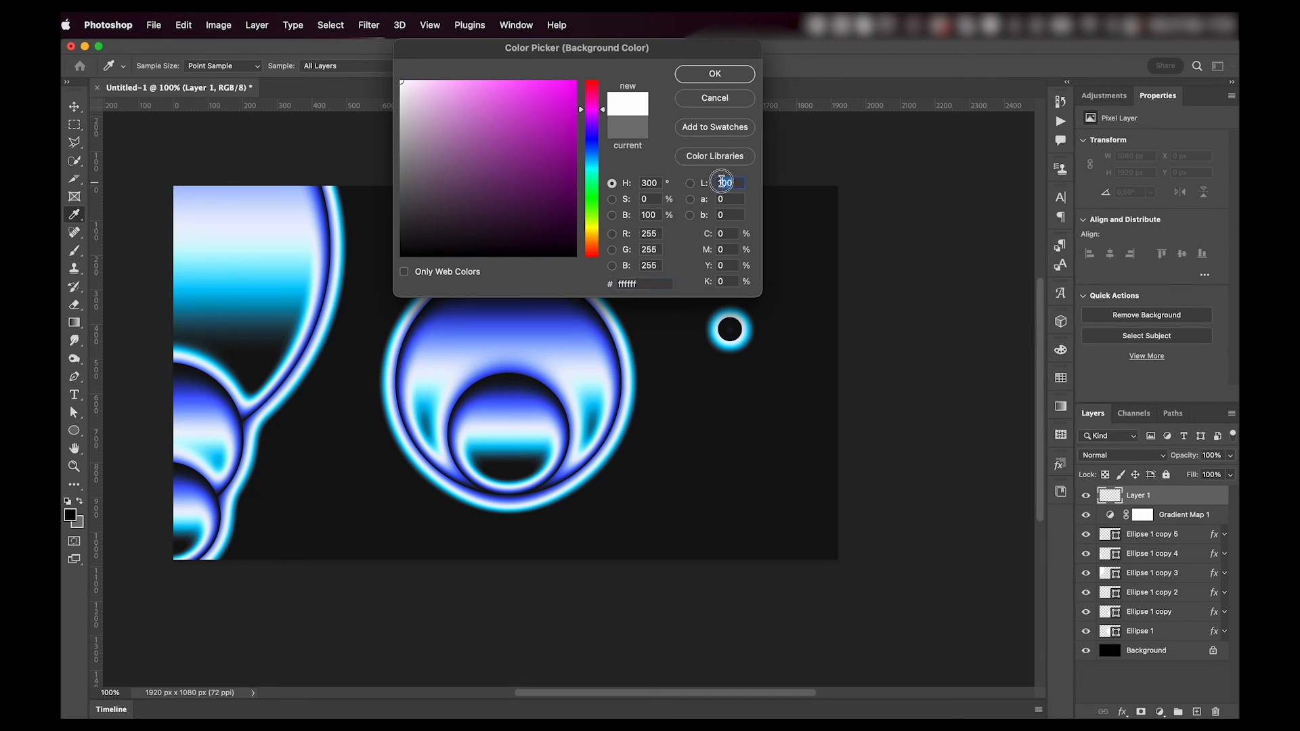
type("50")
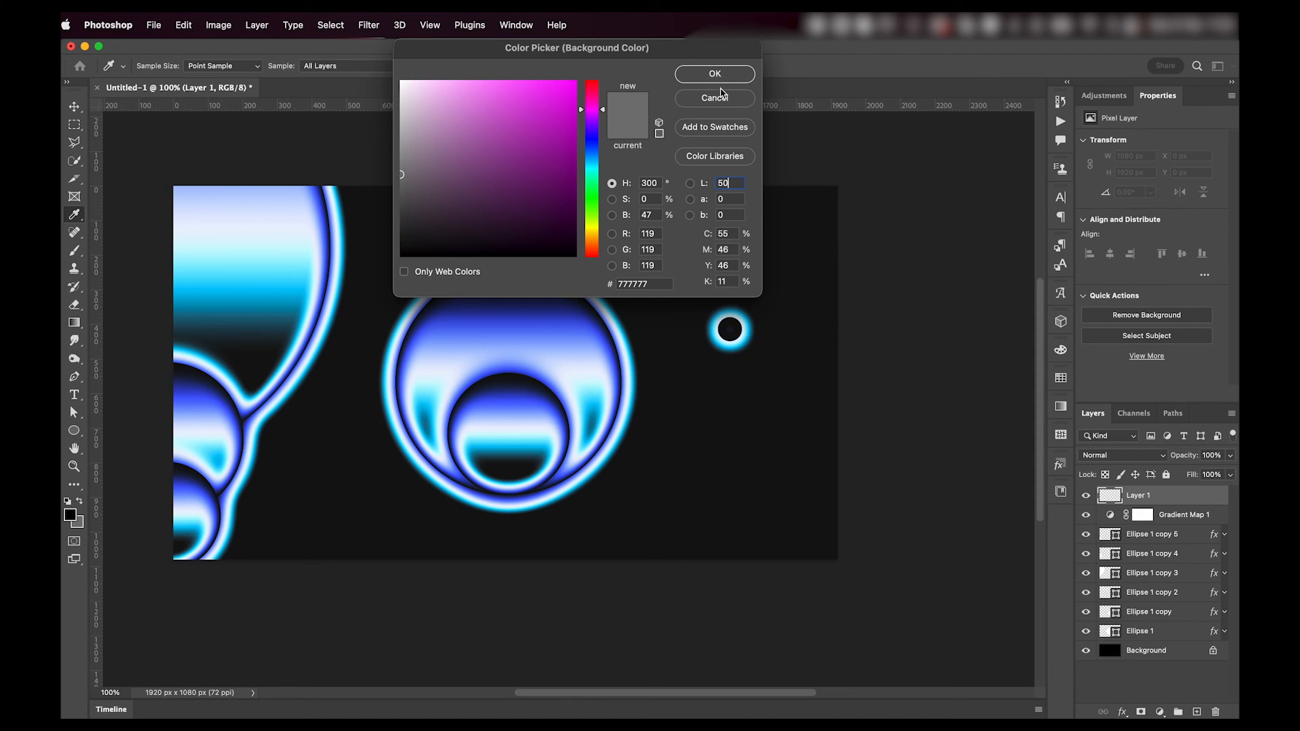
left_click(714, 74)
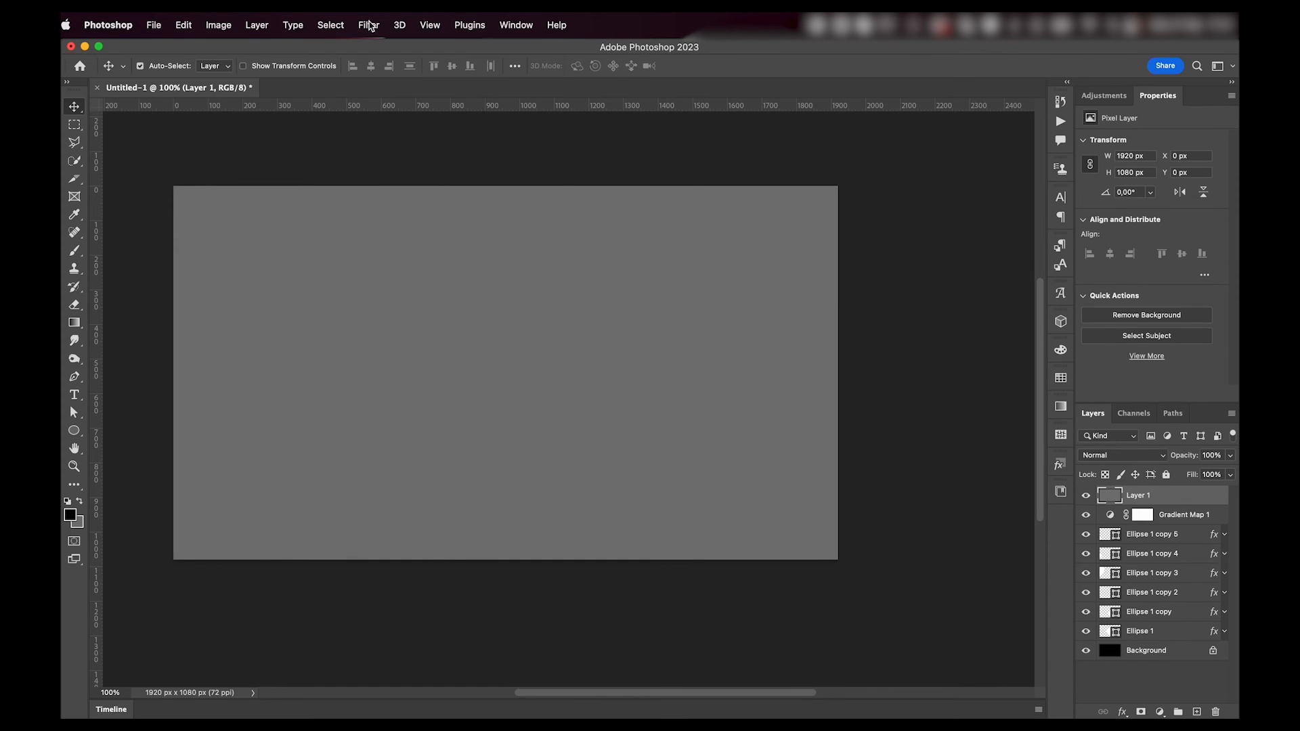
Apply Add Noise to the gray layer with Gaussian, Monochromatic settings
left_click(367, 25)
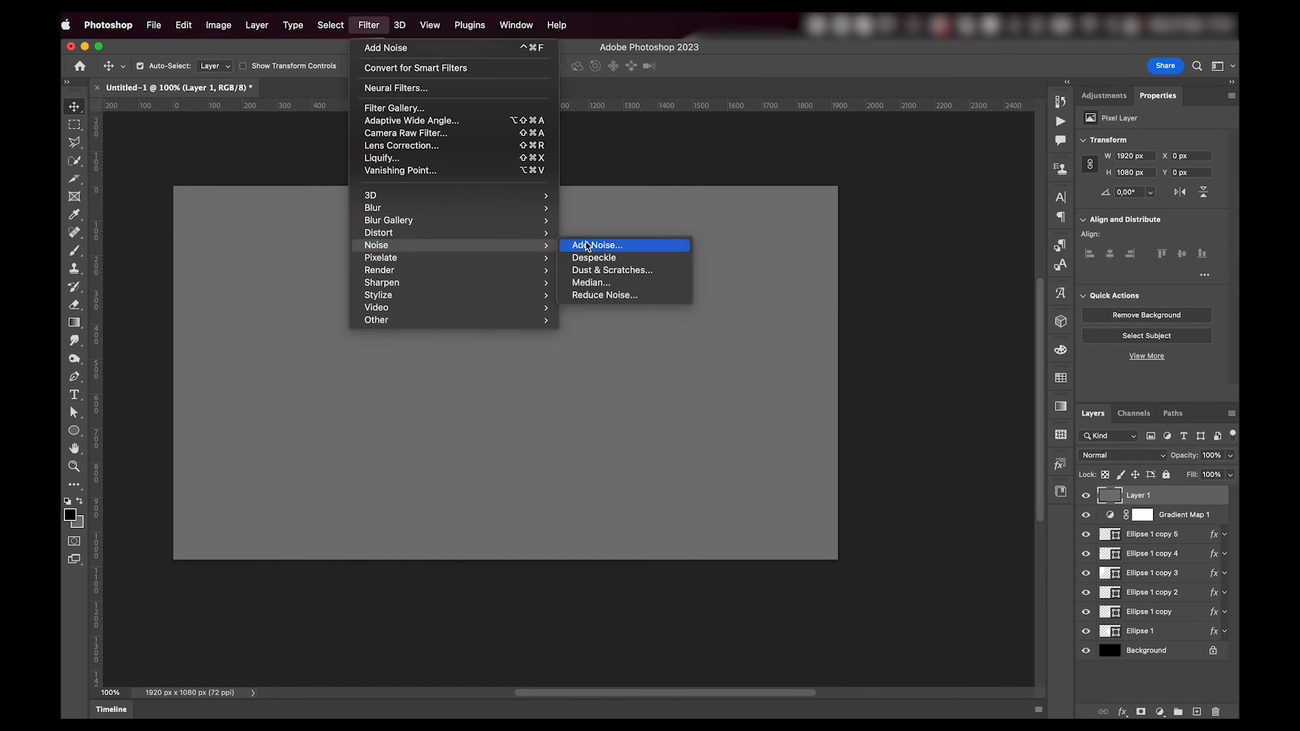
left_click(598, 245)
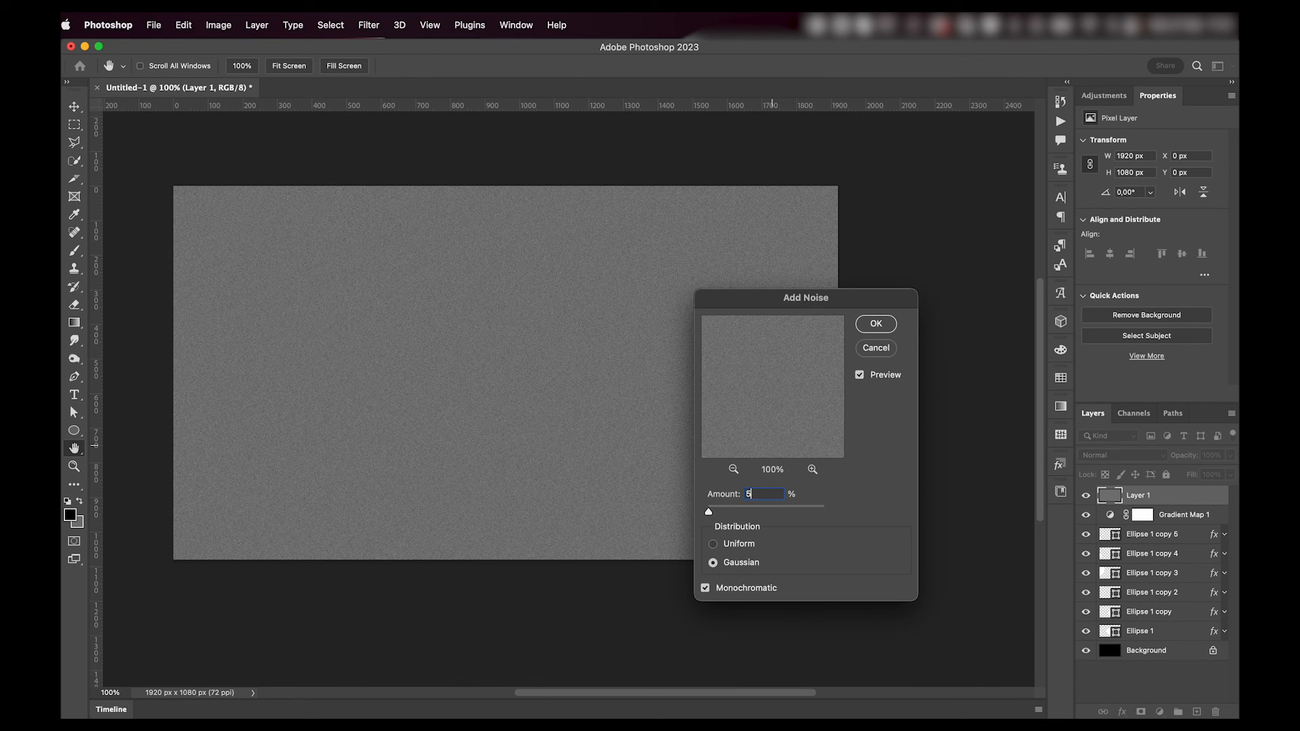
left_click(876, 324)
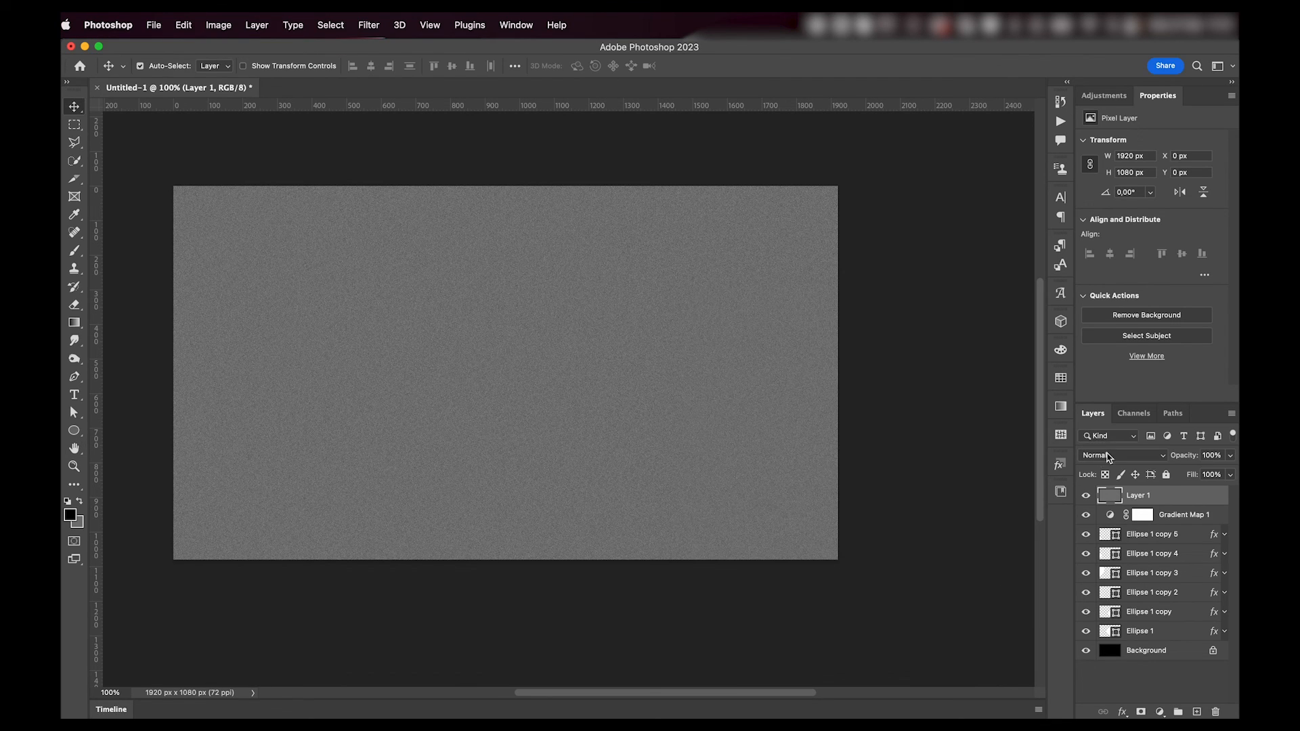
Change Layer 1's blend mode to Soft Light
left_click(1120, 454)
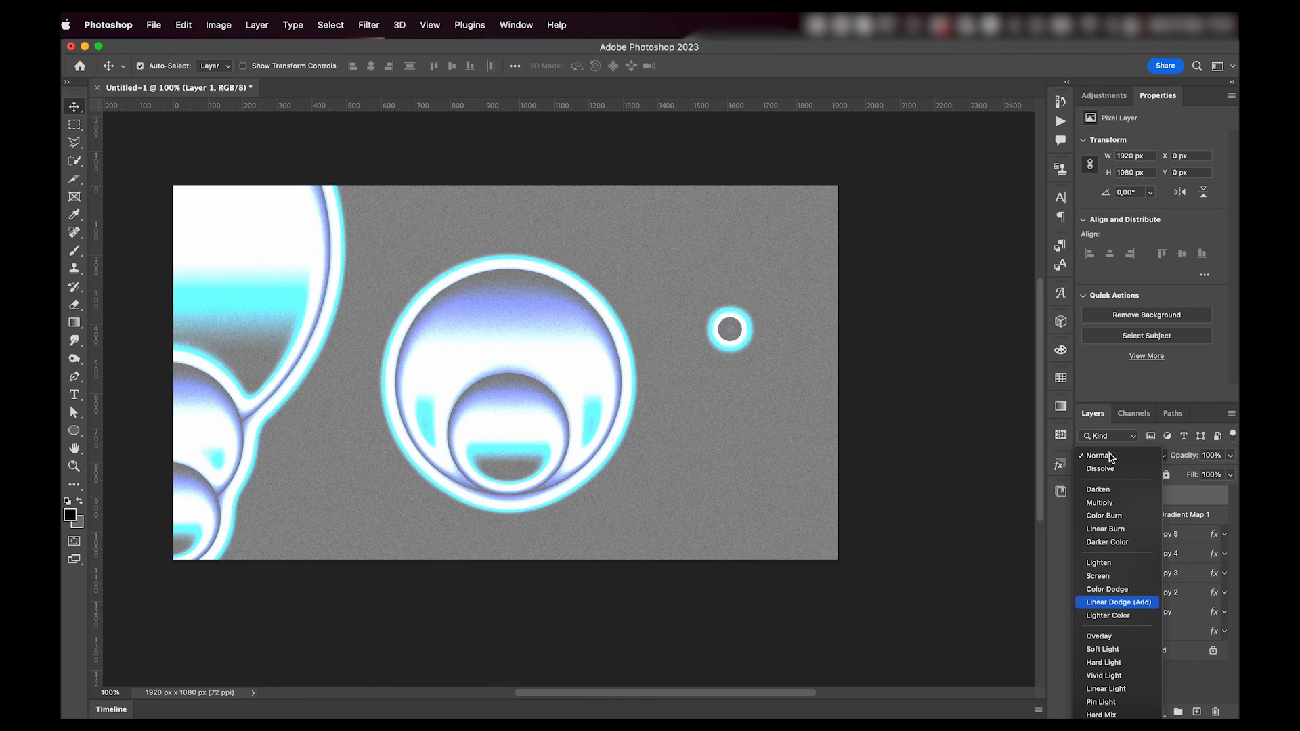
left_click(1100, 636)
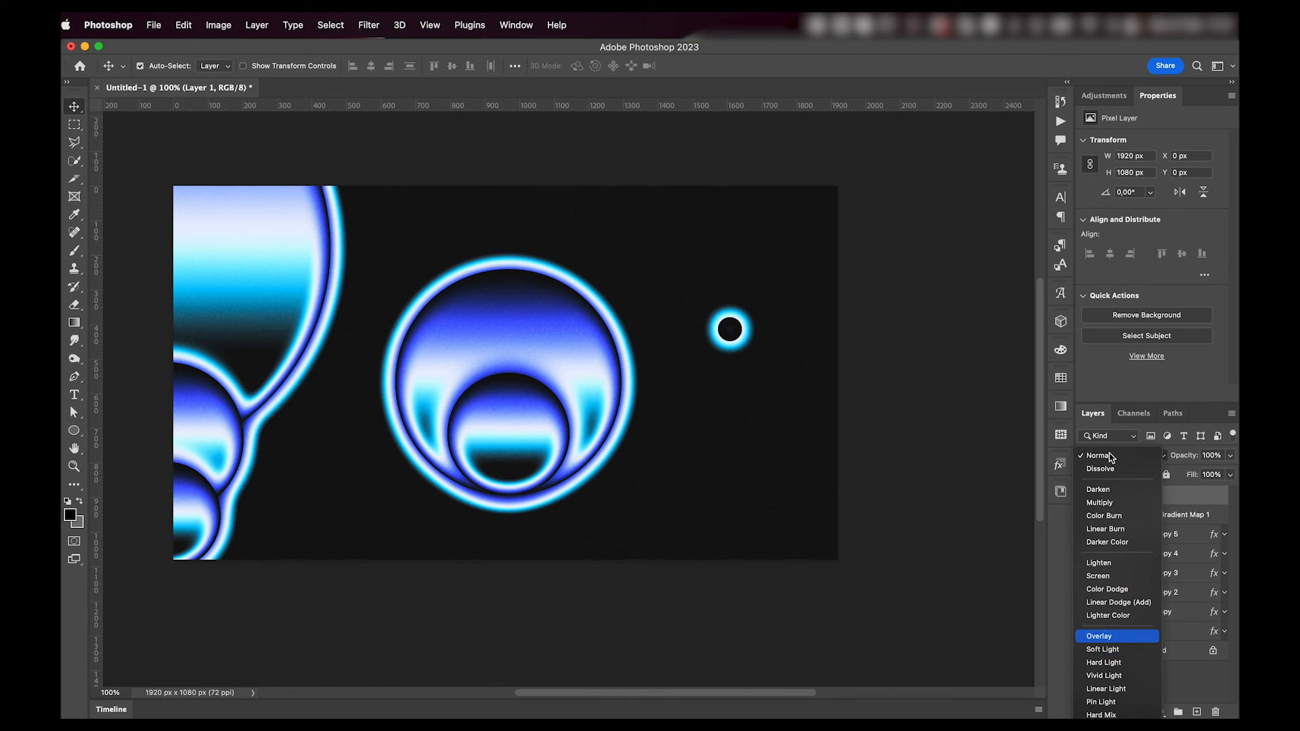
left_click(1103, 649)
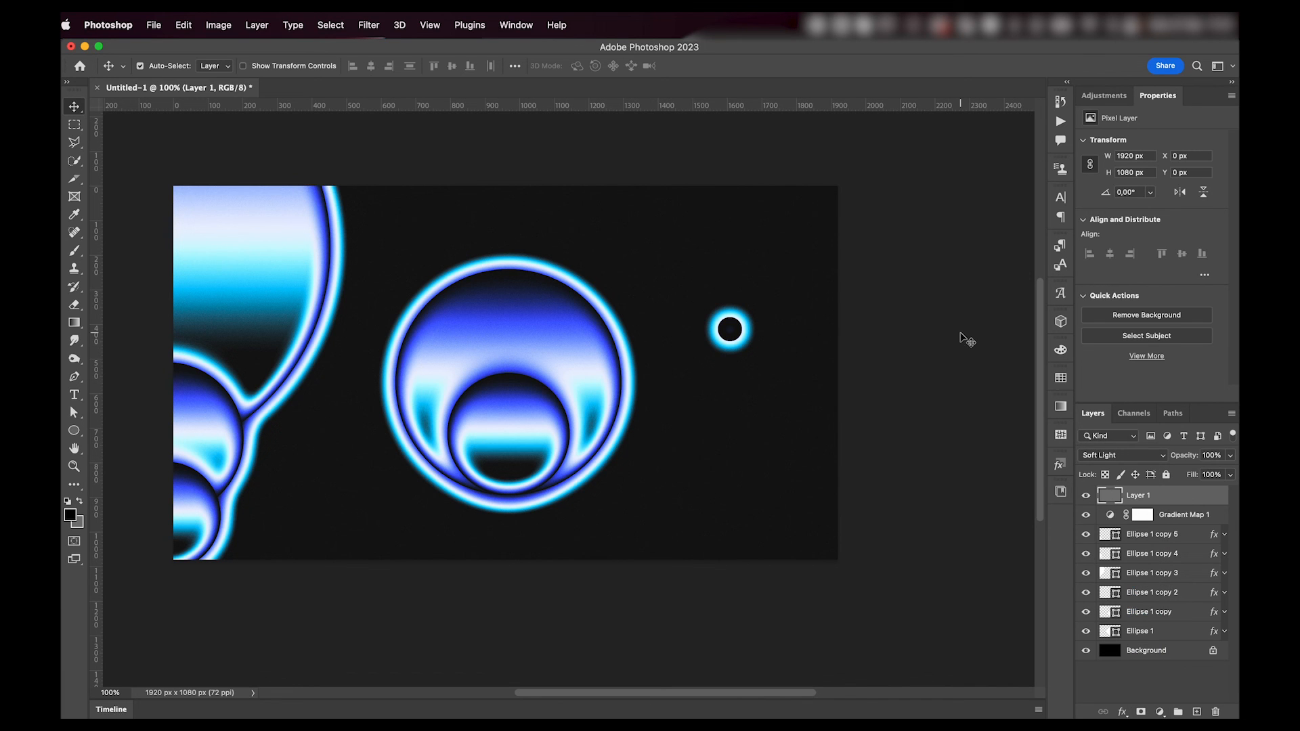